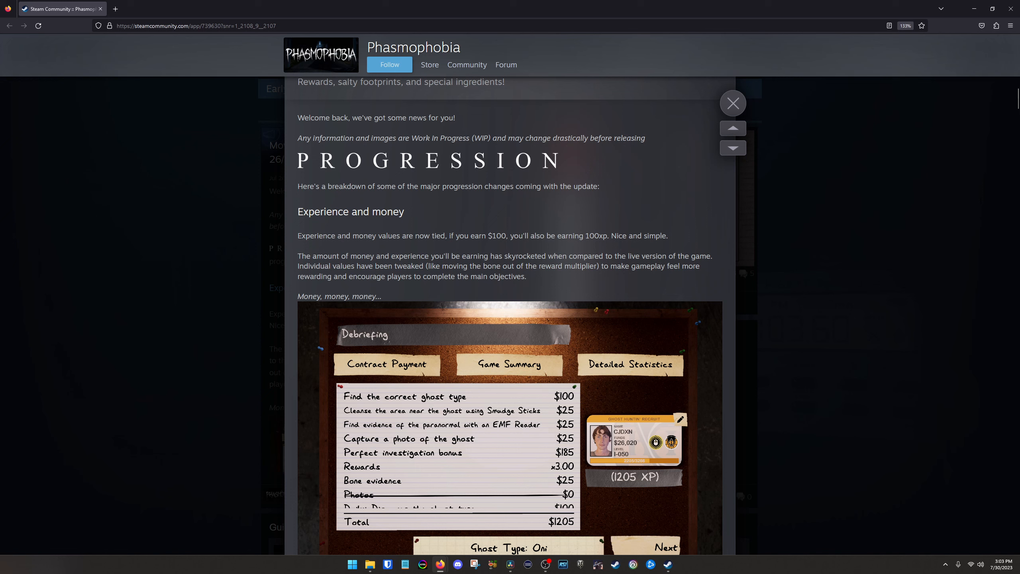
- Clear the text selection and read past the debriefing rewards screenshot to Levelling and prestiging
{"action": "scroll", "scroll_direction": "up", "scroll_amount": 3}
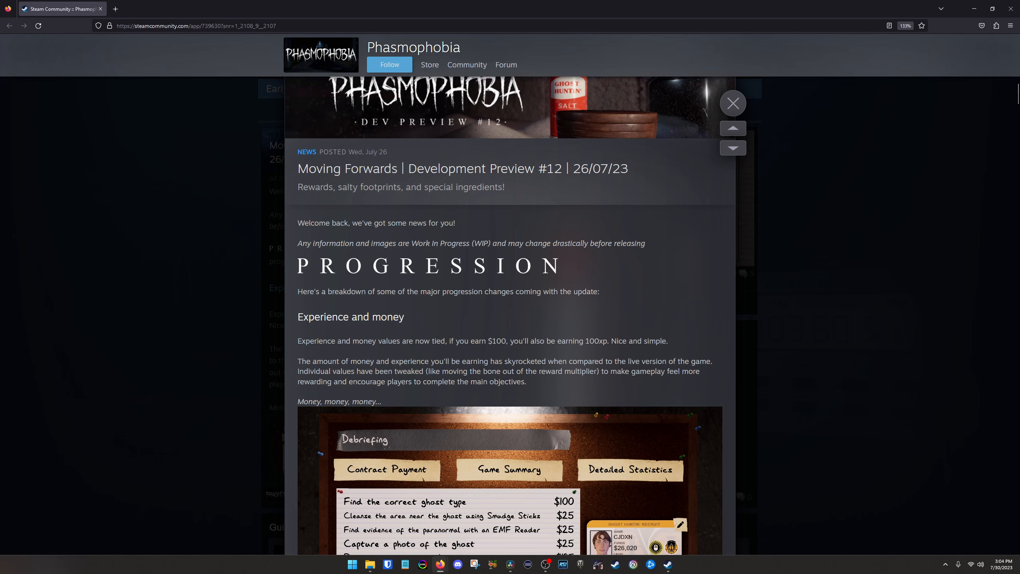
{"action": "scroll", "scroll_direction": "up", "scroll_amount": 3}
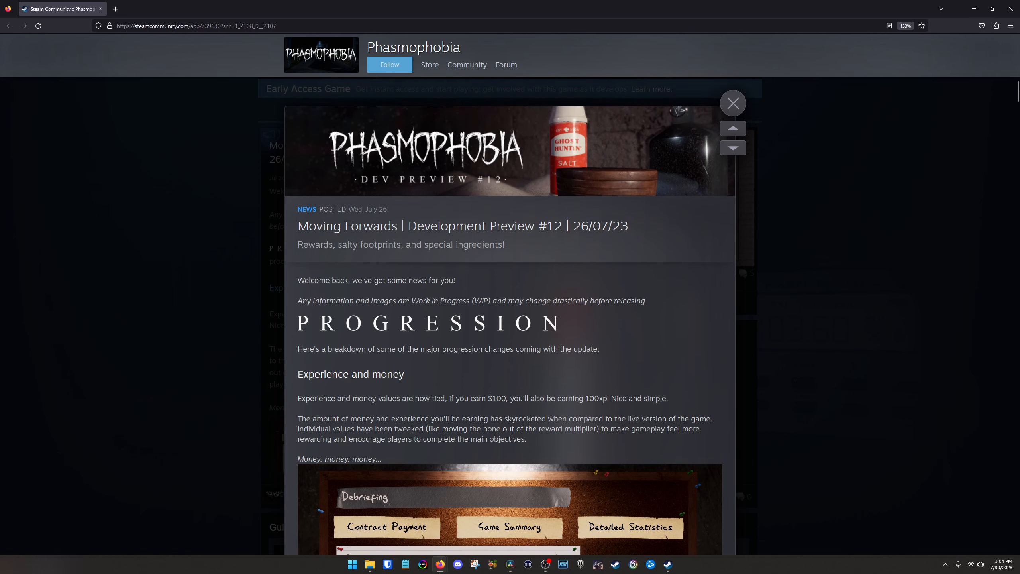
{"action": "scroll", "scroll_direction": "down", "scroll_amount": 3}
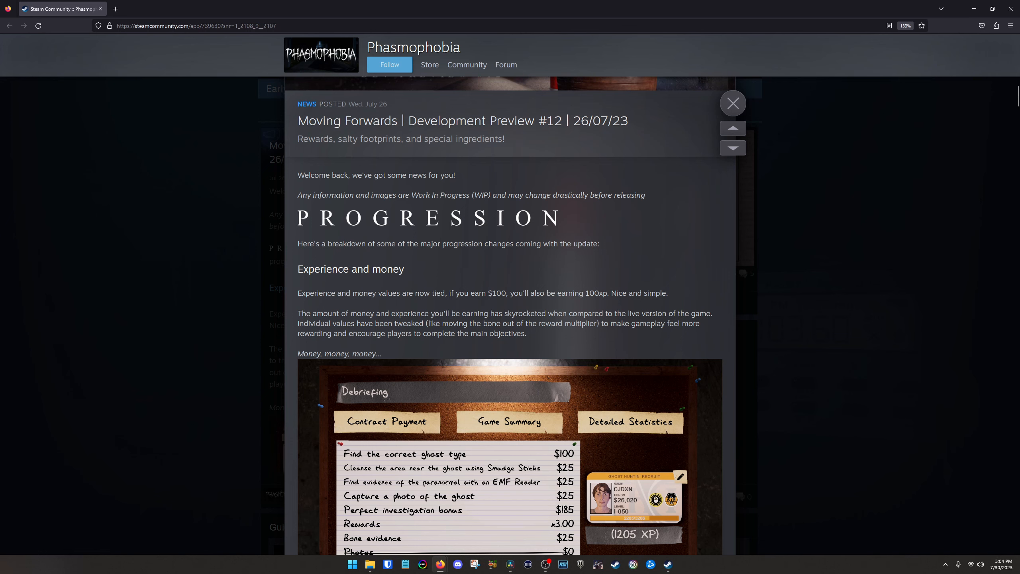
{"action": "scroll", "scroll_direction": "down", "scroll_amount": 3}
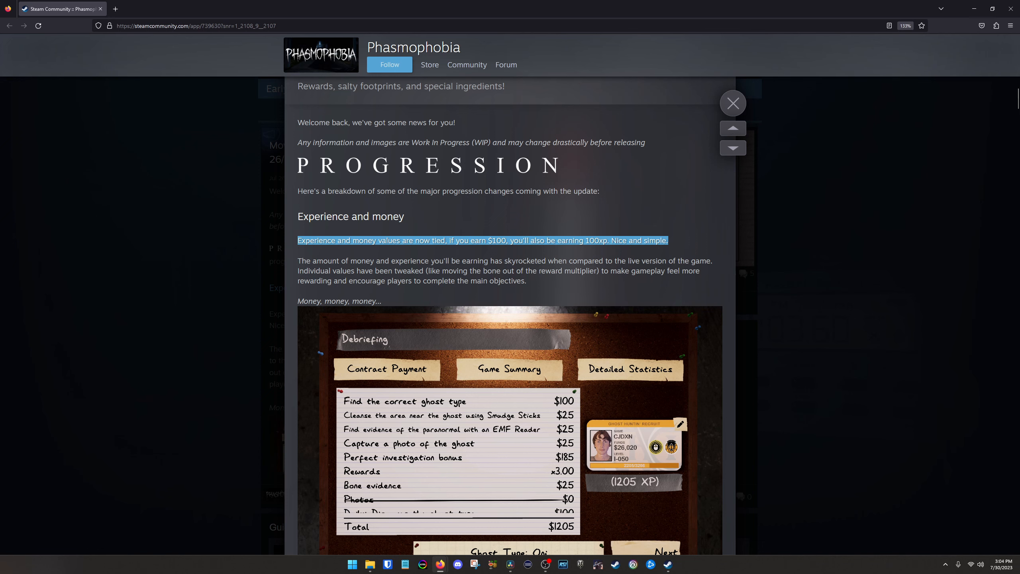
{"action": "left_click", "coordinate": [482, 240]}
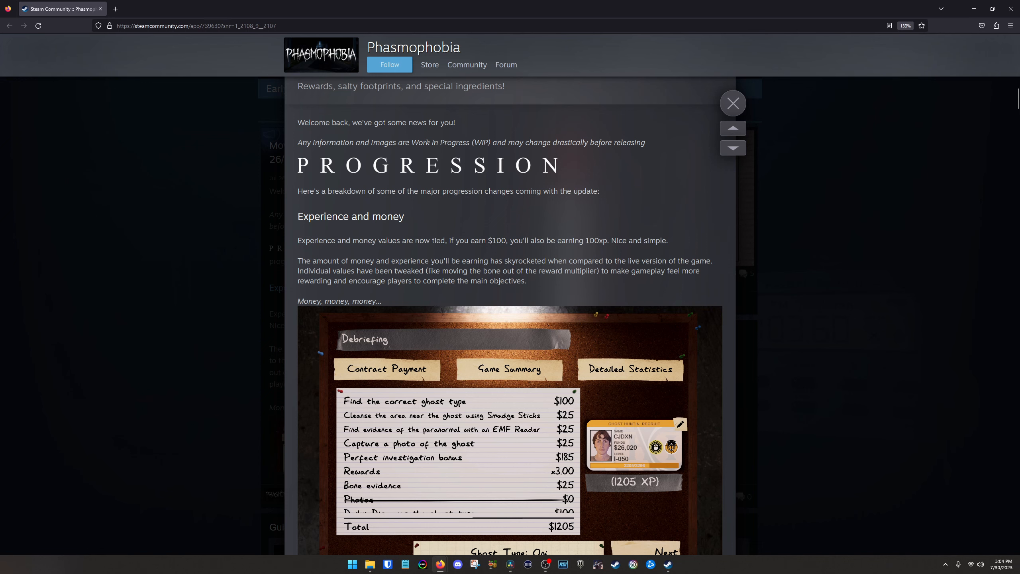
{"action": "scroll", "scroll_direction": "down", "scroll_amount": 3}
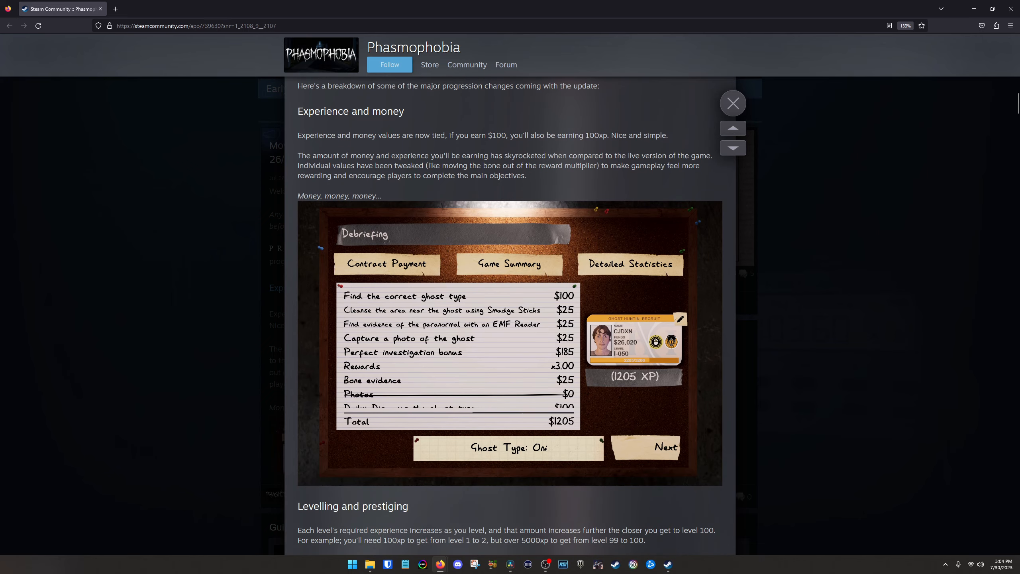
{"action": "mouse_move", "coordinate": [709, 472]}
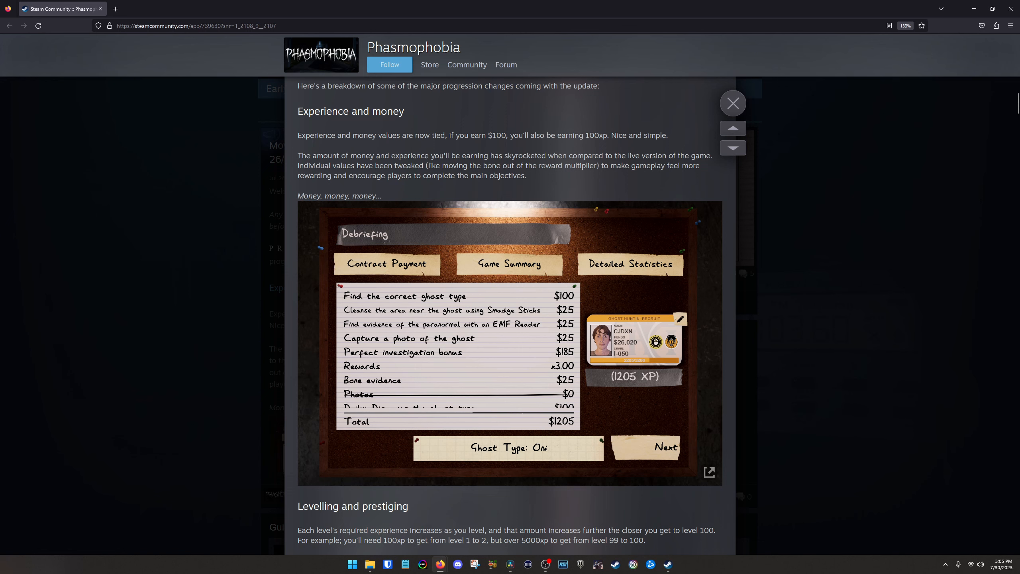
{"action": "scroll", "scroll_direction": "up", "scroll_amount": 3}
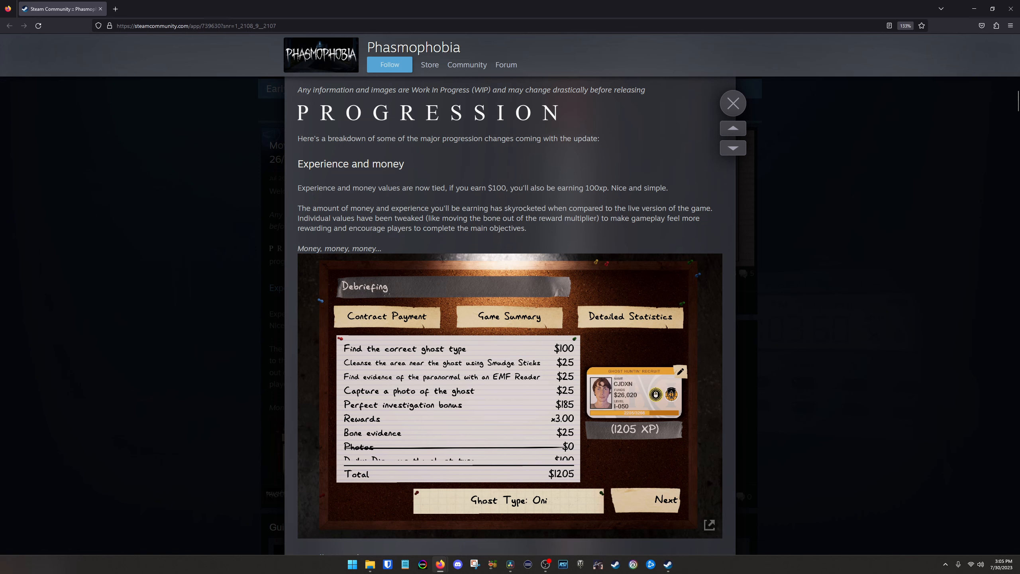
{"action": "scroll", "scroll_direction": "down", "scroll_amount": 3}
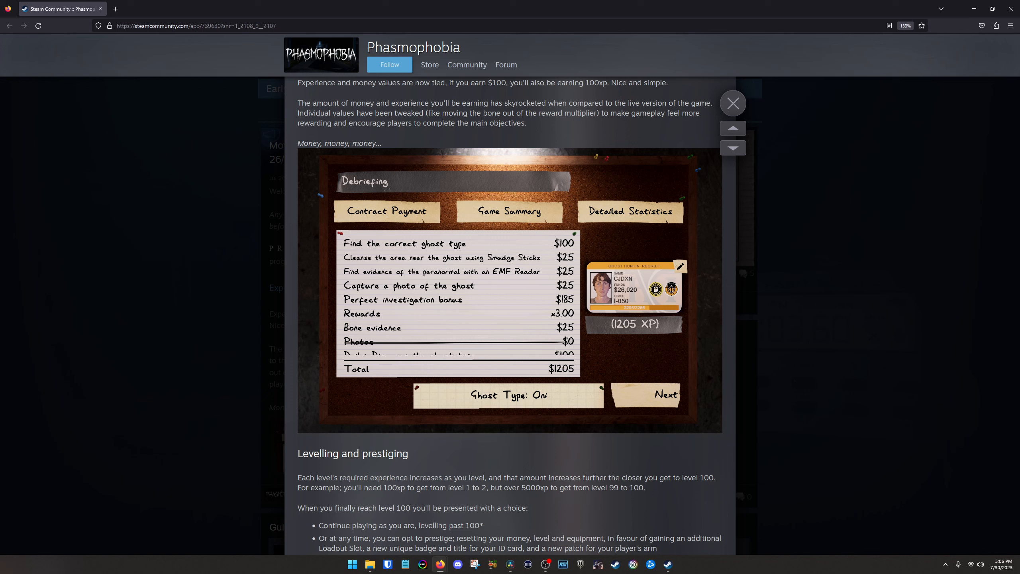
{"action": "mouse_move", "coordinate": [709, 419]}
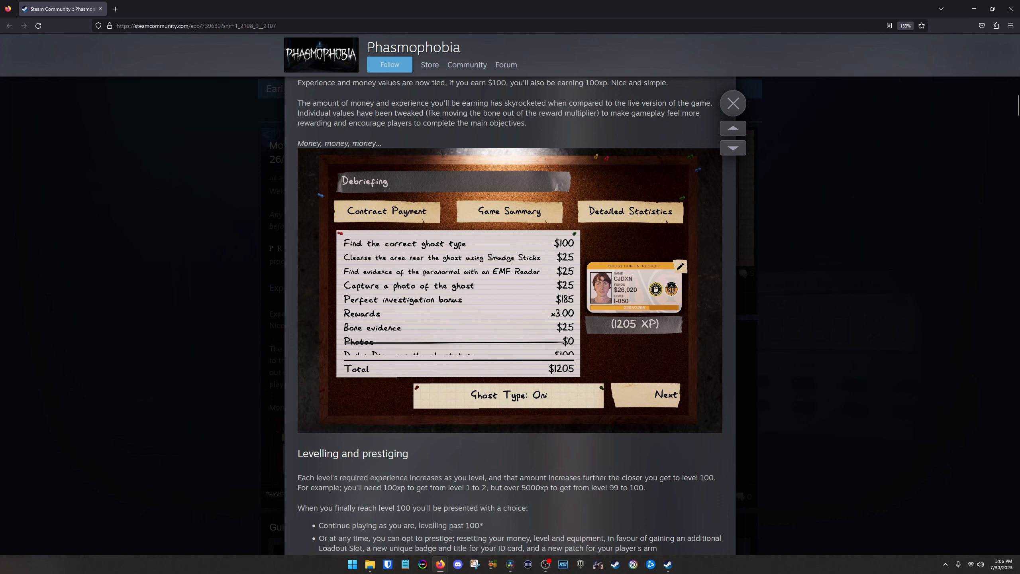
- Read through Levelling and prestiging and Consumables to the Salt Tier I description and screenshot
{"action": "scroll", "scroll_direction": "down", "scroll_amount": 3}
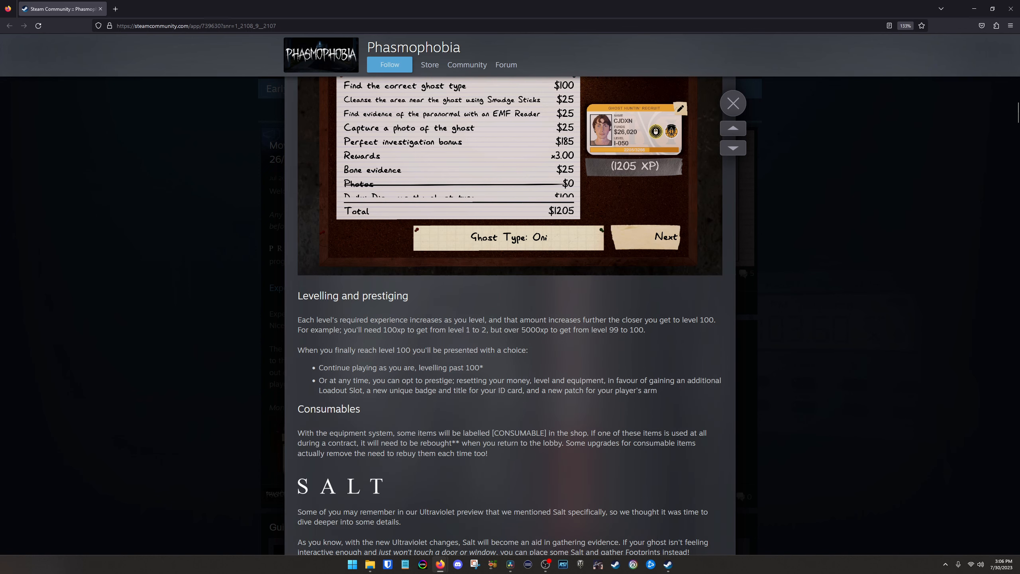
{"action": "scroll", "scroll_direction": "down", "scroll_amount": 3}
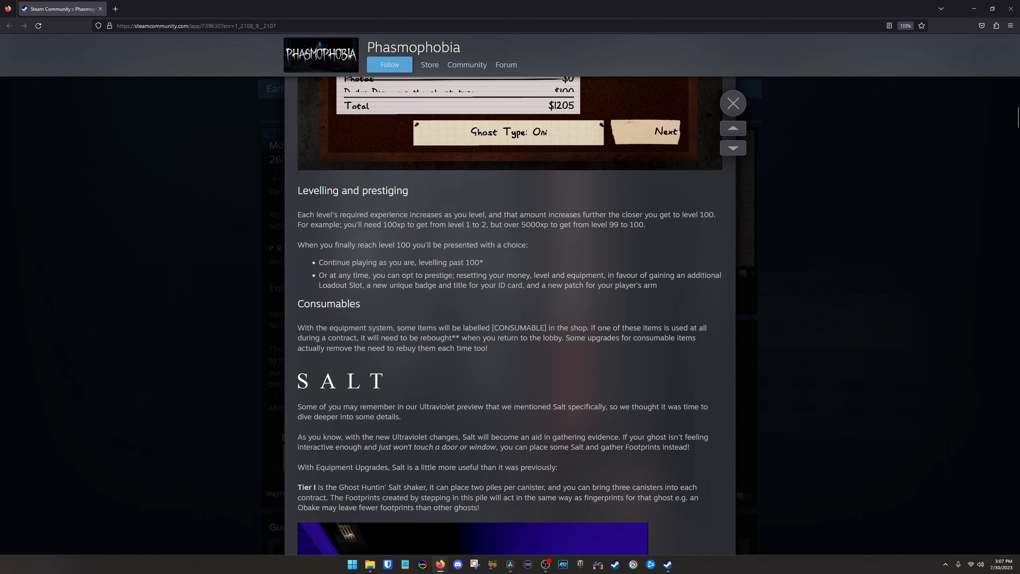
{"action": "scroll", "scroll_direction": "up", "scroll_amount": 3}
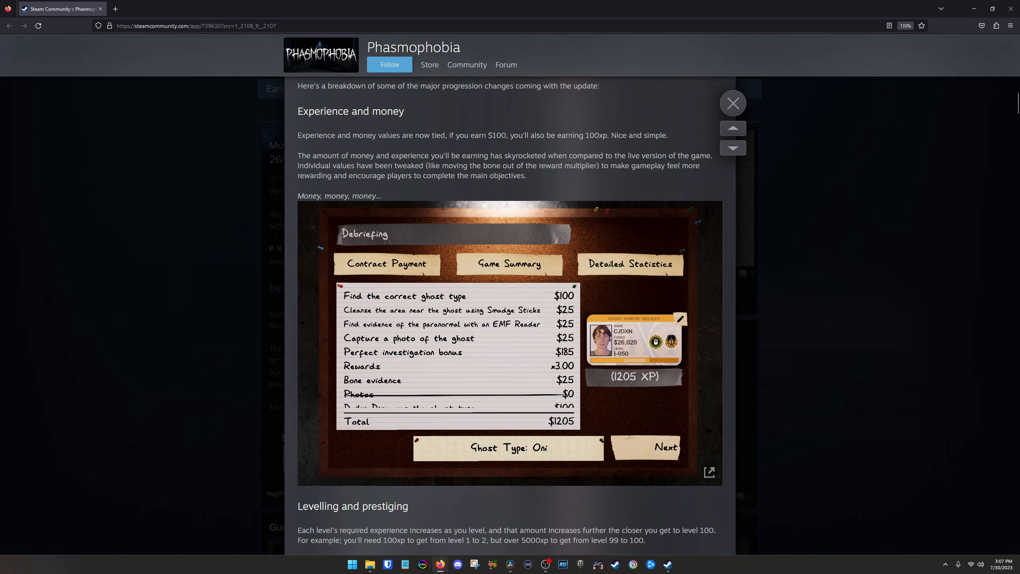
{"action": "scroll", "scroll_direction": "down", "scroll_amount": 3}
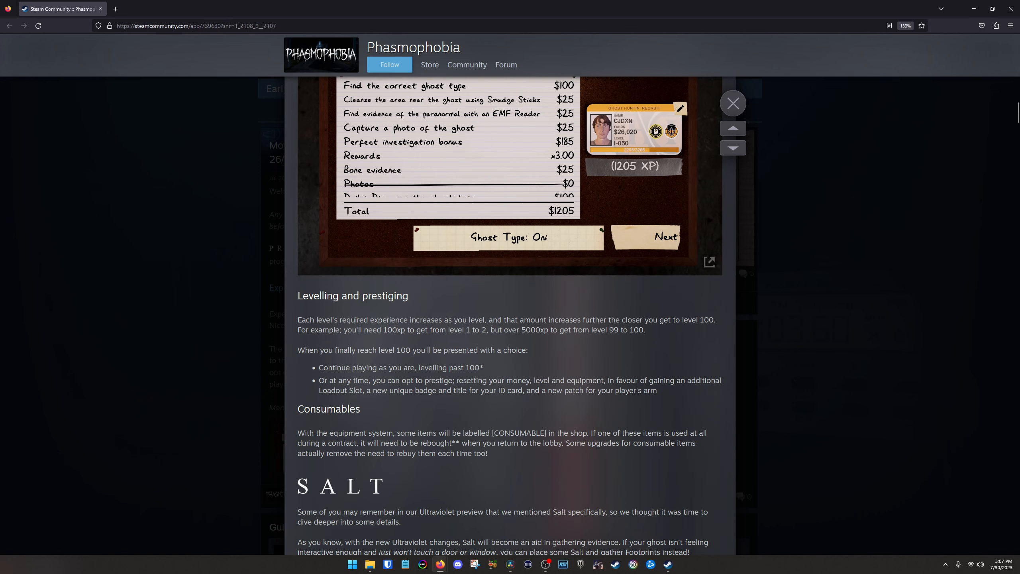
{"action": "scroll", "scroll_direction": "down", "scroll_amount": 3}
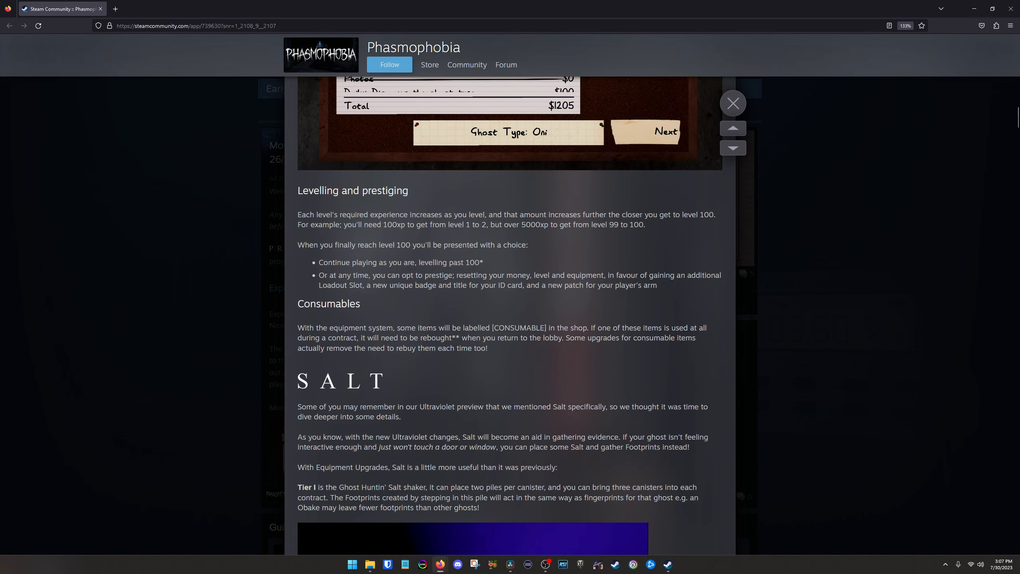
{"action": "scroll", "scroll_direction": "down", "scroll_amount": 3}
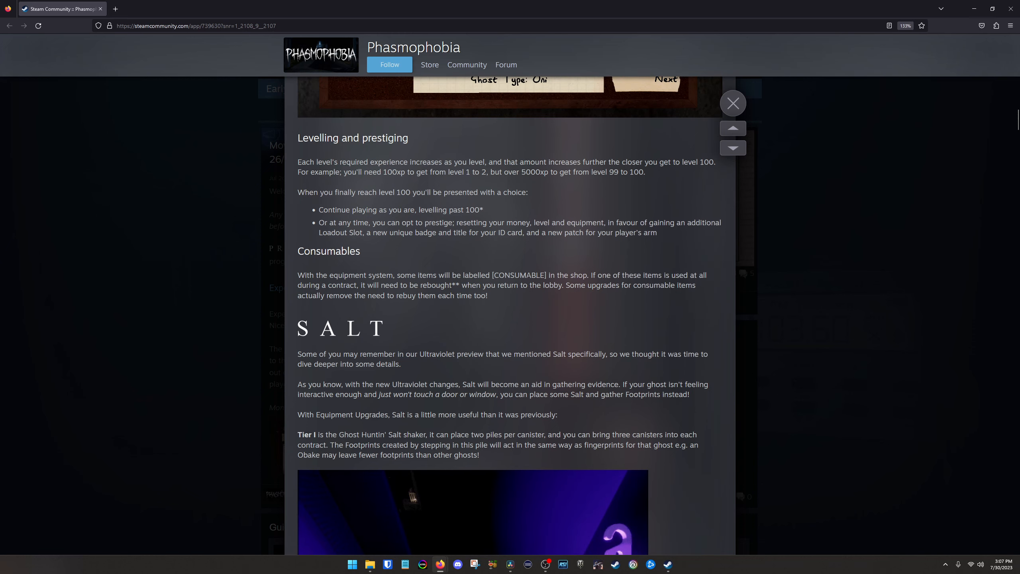
{"action": "scroll", "scroll_direction": "down", "scroll_amount": 3}
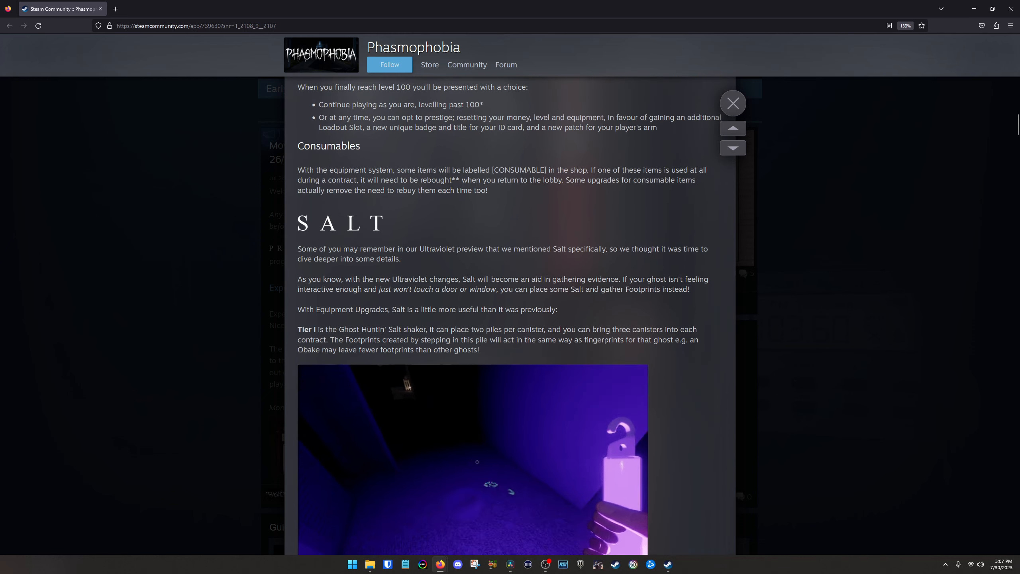
- Read Salt Tiers II and III, the footnotes and the Kinetic Games sign-off
{"action": "scroll", "scroll_direction": "down", "scroll_amount": 3}
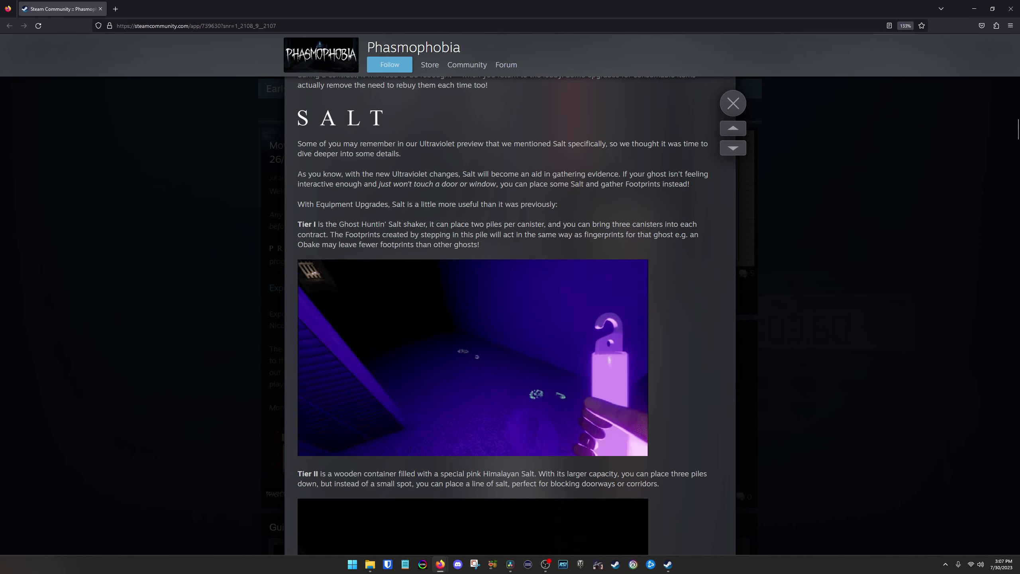
{"action": "scroll", "scroll_direction": "down", "scroll_amount": 3}
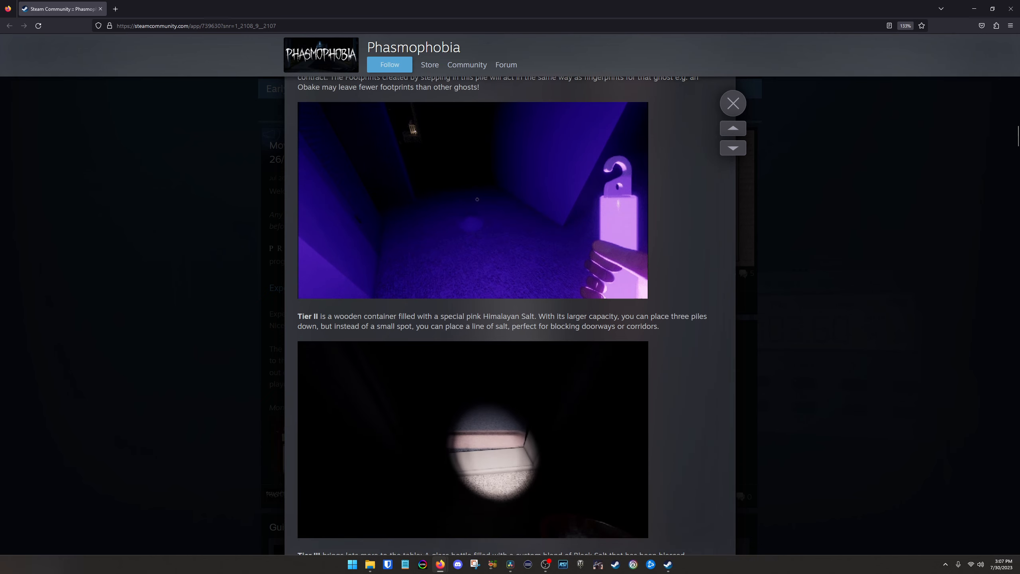
{"action": "scroll", "scroll_direction": "down", "scroll_amount": 3}
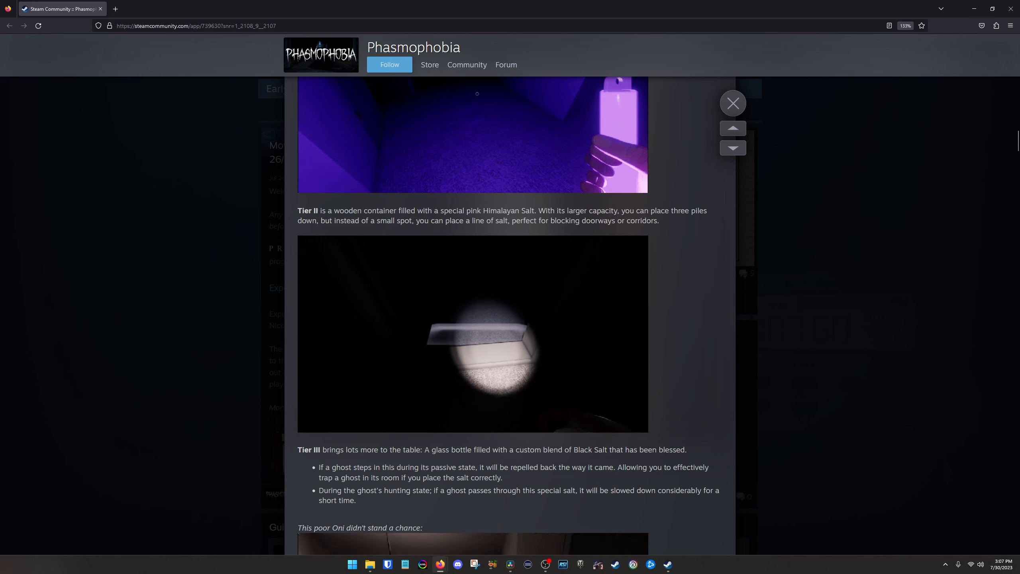
{"action": "scroll", "scroll_direction": "down", "scroll_amount": 3}
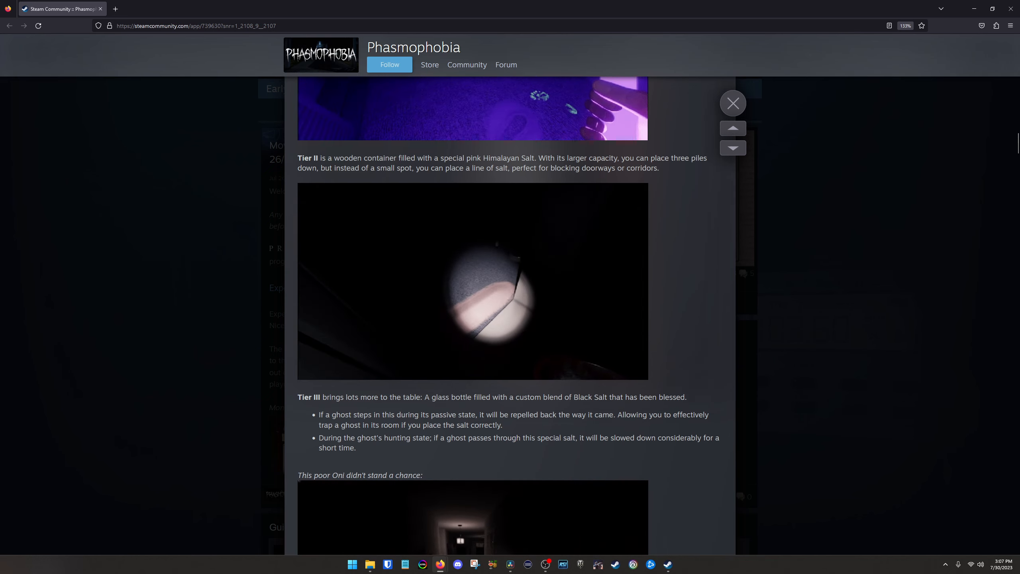
{"action": "scroll", "scroll_direction": "up", "scroll_amount": 3}
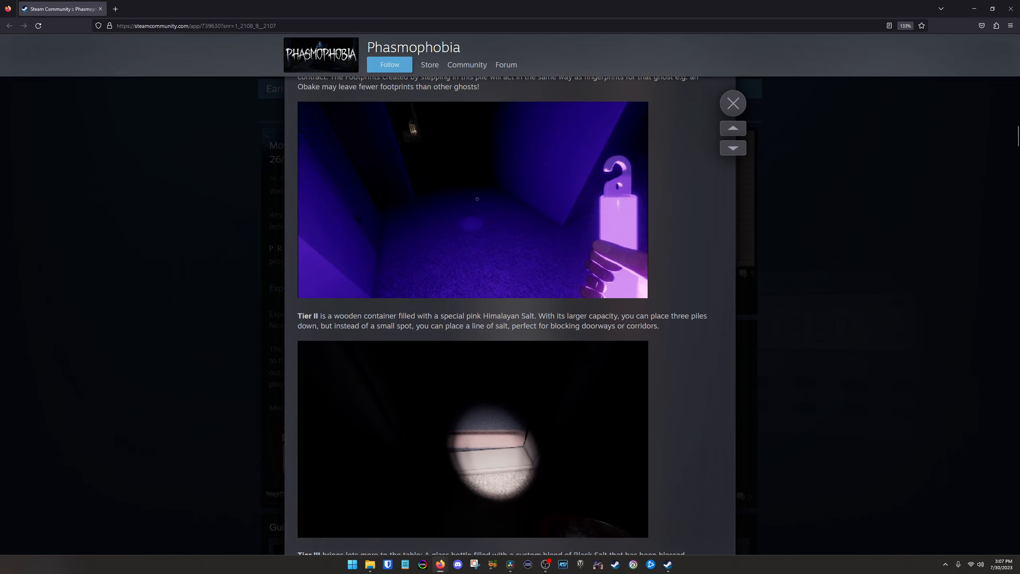
{"action": "scroll", "scroll_direction": "down", "scroll_amount": 3}
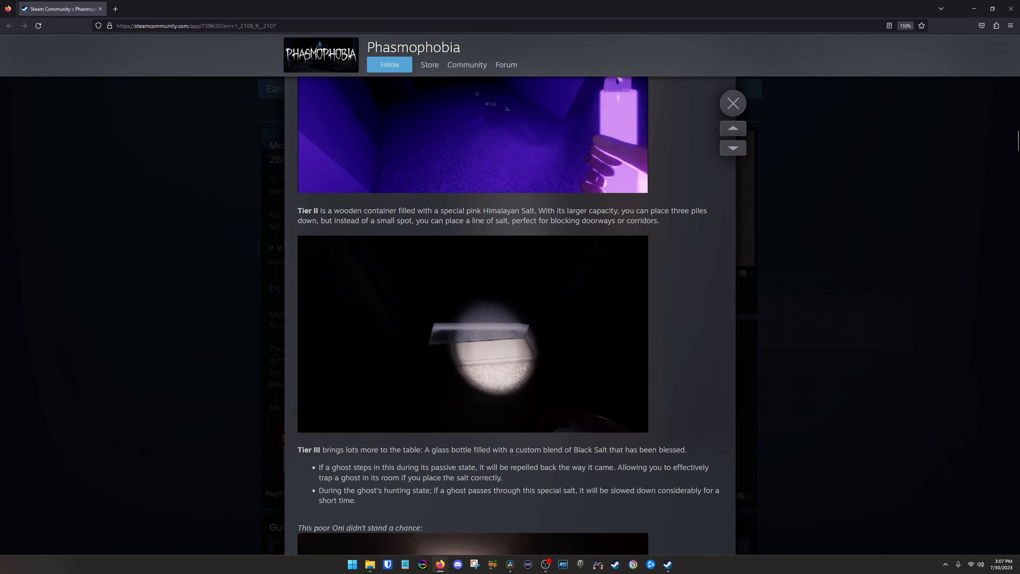
{"action": "scroll", "scroll_direction": "down", "scroll_amount": 3}
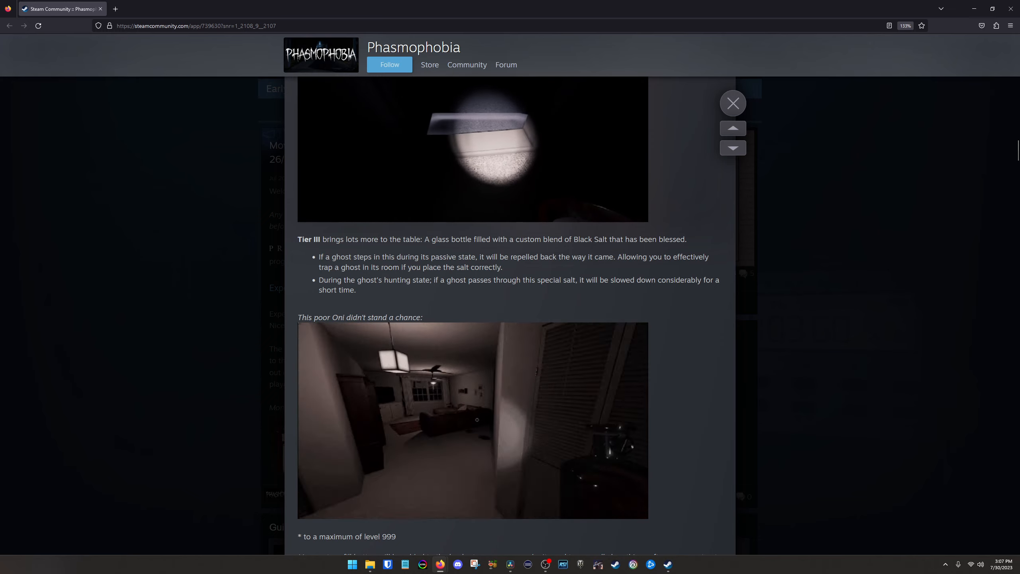
{"action": "scroll", "scroll_direction": "down", "scroll_amount": 3}
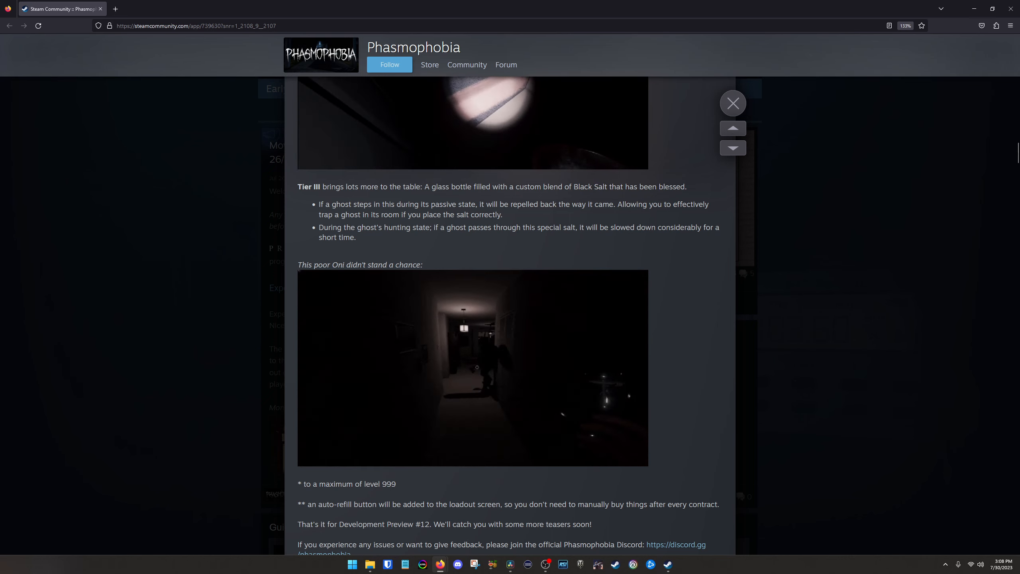
{"action": "scroll", "scroll_direction": "down", "scroll_amount": 3}
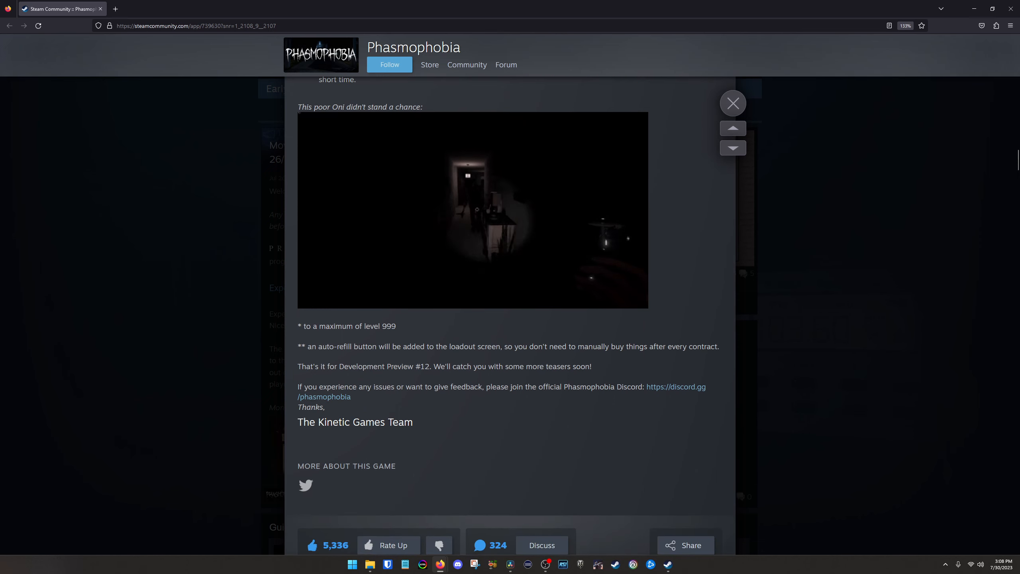
- Read 'Phasmophobia is finally coming to consoles!' through its sign-off to the Dev Preview #11 banner
{"action": "scroll", "scroll_direction": "down", "scroll_amount": 3}
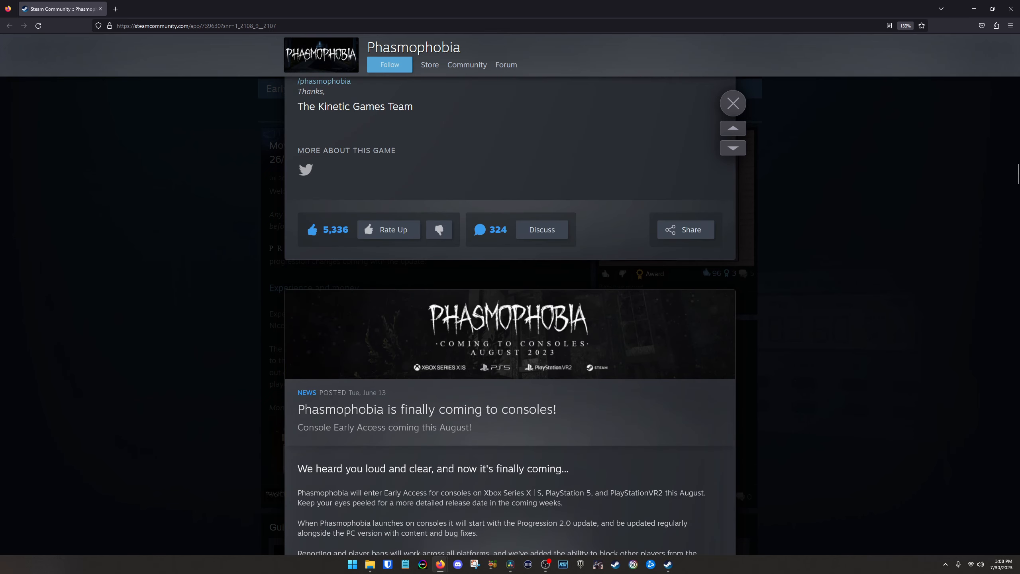
{"action": "scroll", "scroll_direction": "down", "scroll_amount": 3}
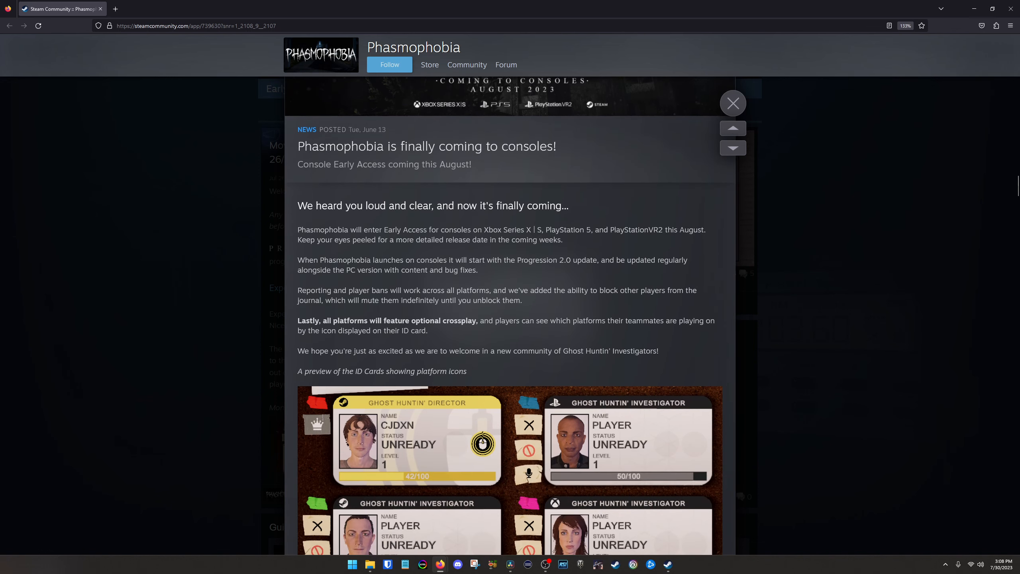
{"action": "scroll", "scroll_direction": "down", "scroll_amount": 3}
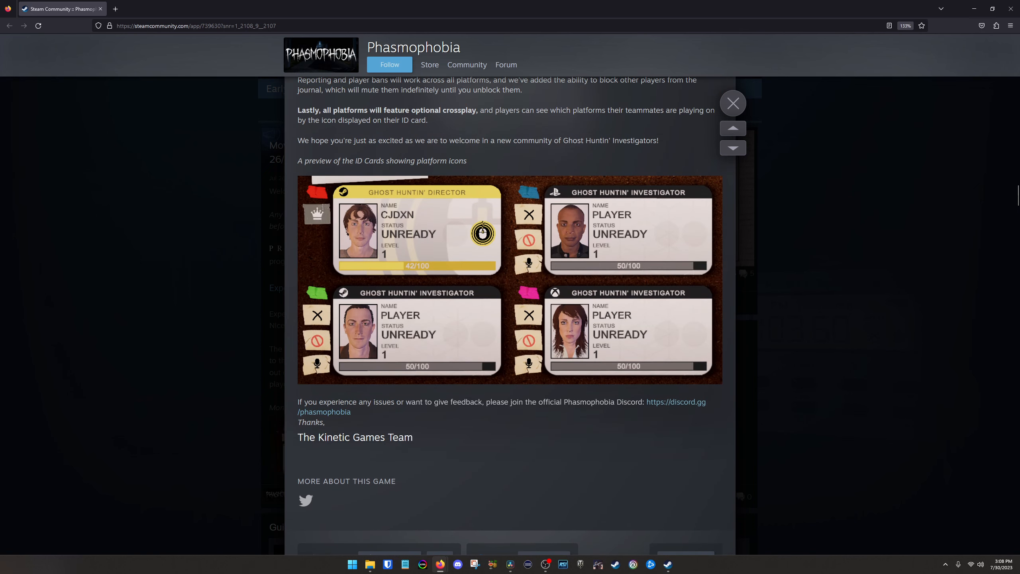
{"action": "scroll", "scroll_direction": "up", "scroll_amount": 3}
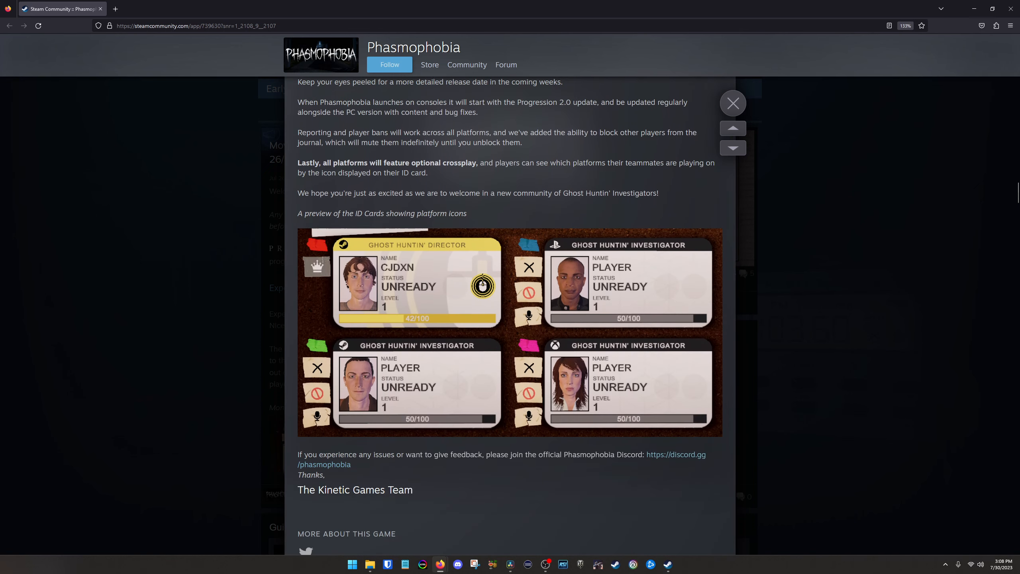
{"action": "scroll", "scroll_direction": "down", "scroll_amount": 3}
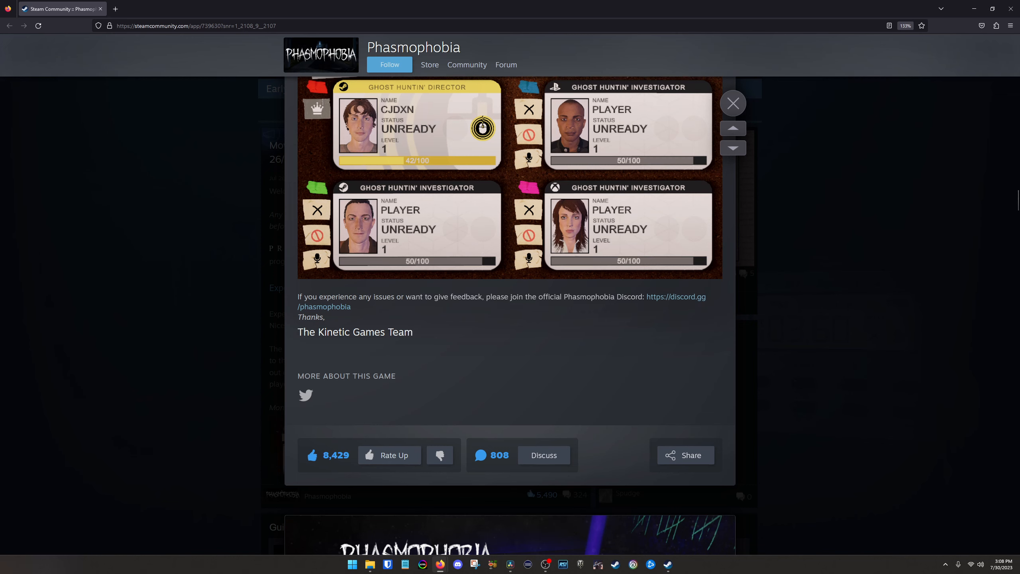
{"action": "scroll", "scroll_direction": "down", "scroll_amount": 3}
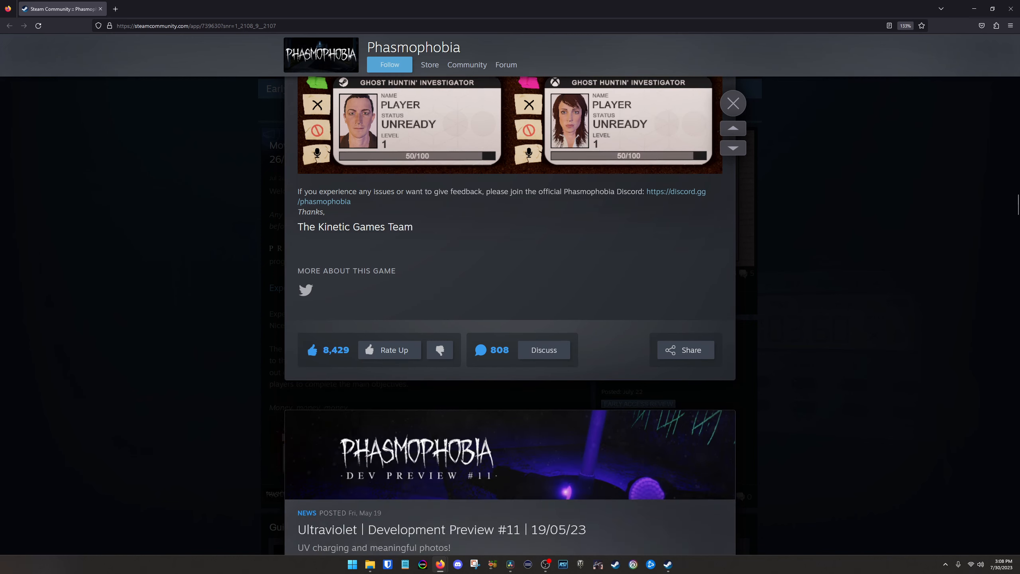
- Read UV Tiers I–III, footnotes and sign-off, then advance to the Tempest Hotfix v0.8.1.7 post
{"action": "scroll", "scroll_direction": "down", "scroll_amount": 3}
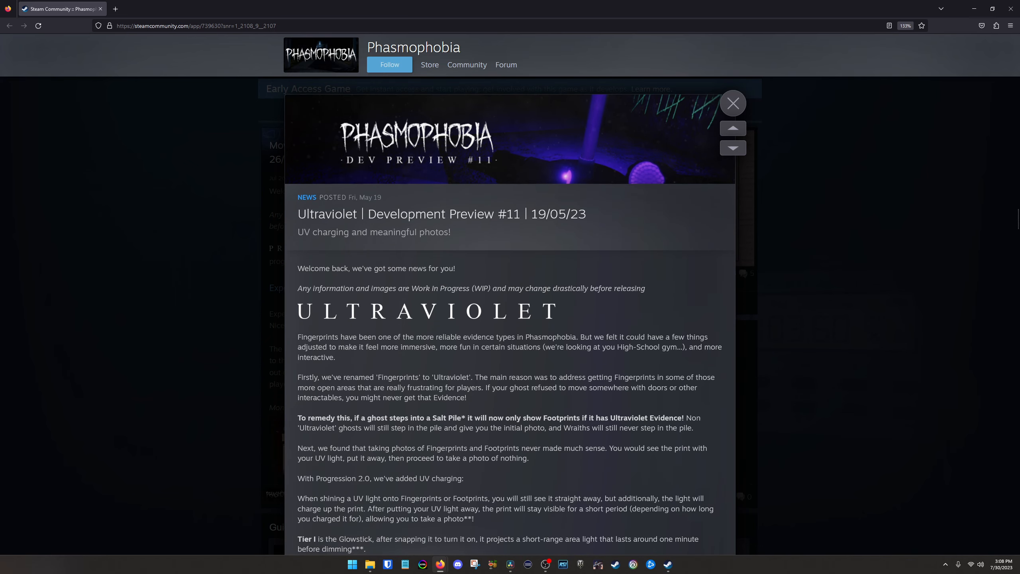
{"action": "scroll", "scroll_direction": "down", "scroll_amount": 3}
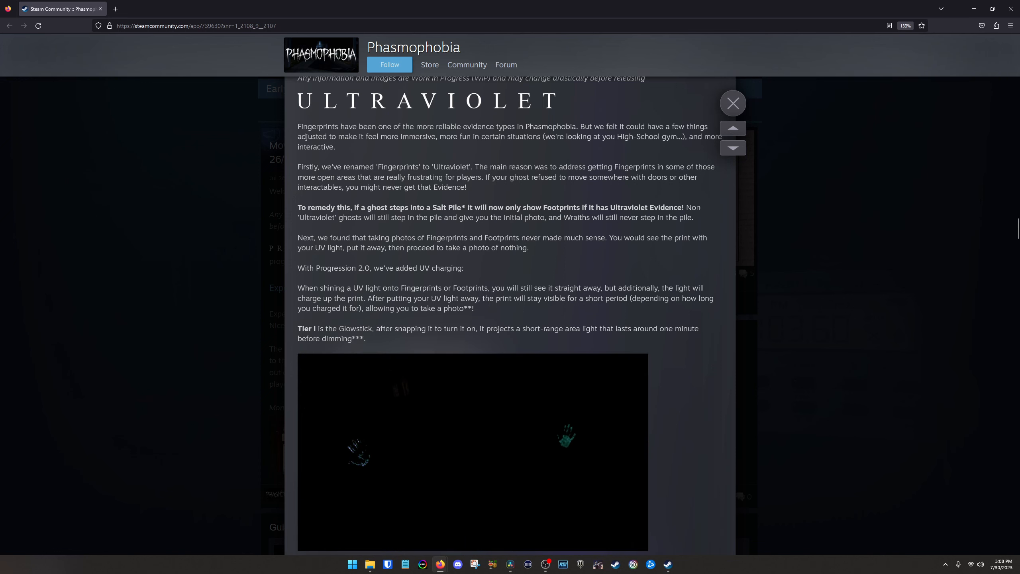
{"action": "scroll", "scroll_direction": "down", "scroll_amount": 3}
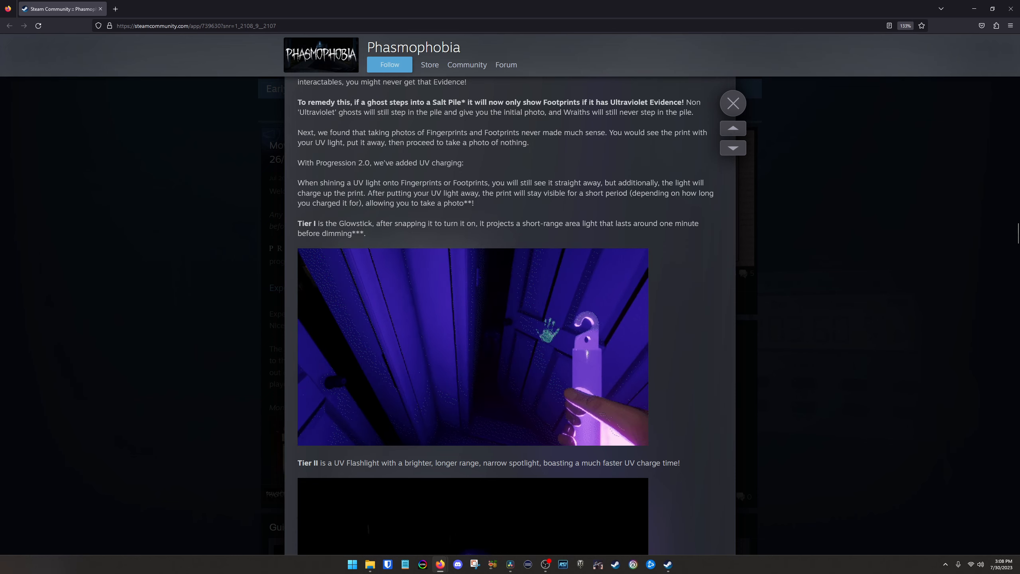
{"action": "scroll", "scroll_direction": "down", "scroll_amount": 3}
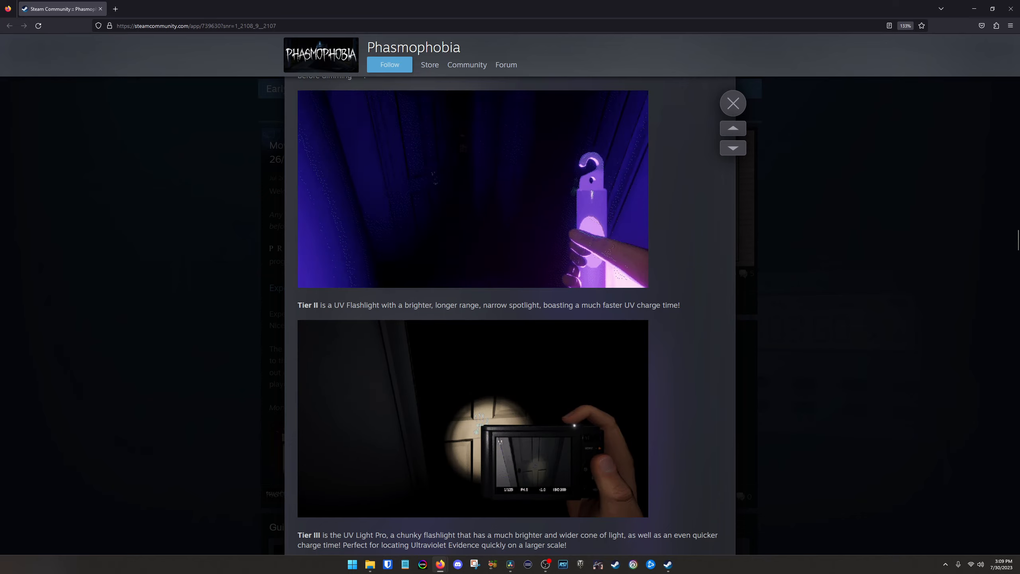
{"action": "scroll", "scroll_direction": "down", "scroll_amount": 3}
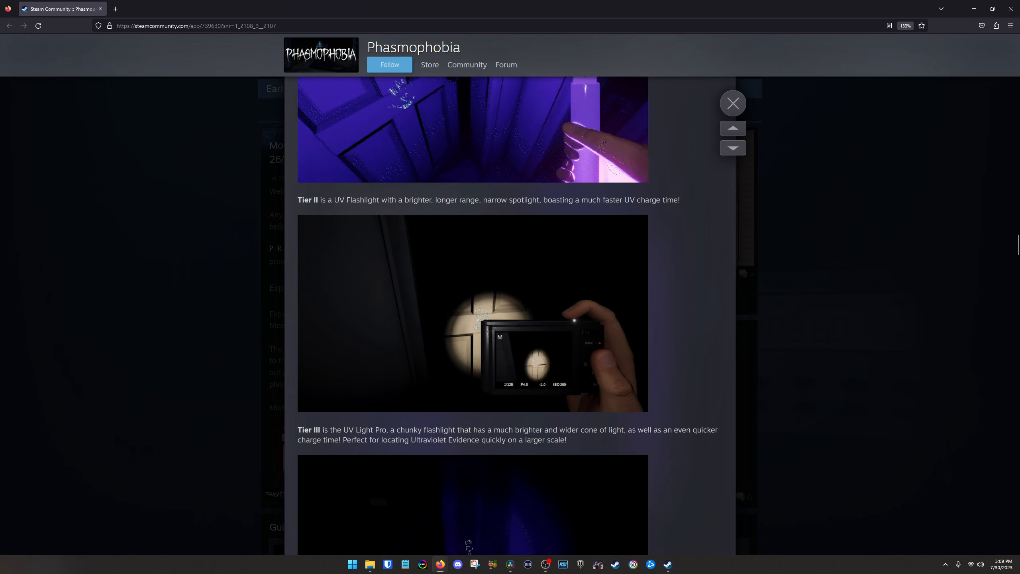
{"action": "scroll", "scroll_direction": "down", "scroll_amount": 3}
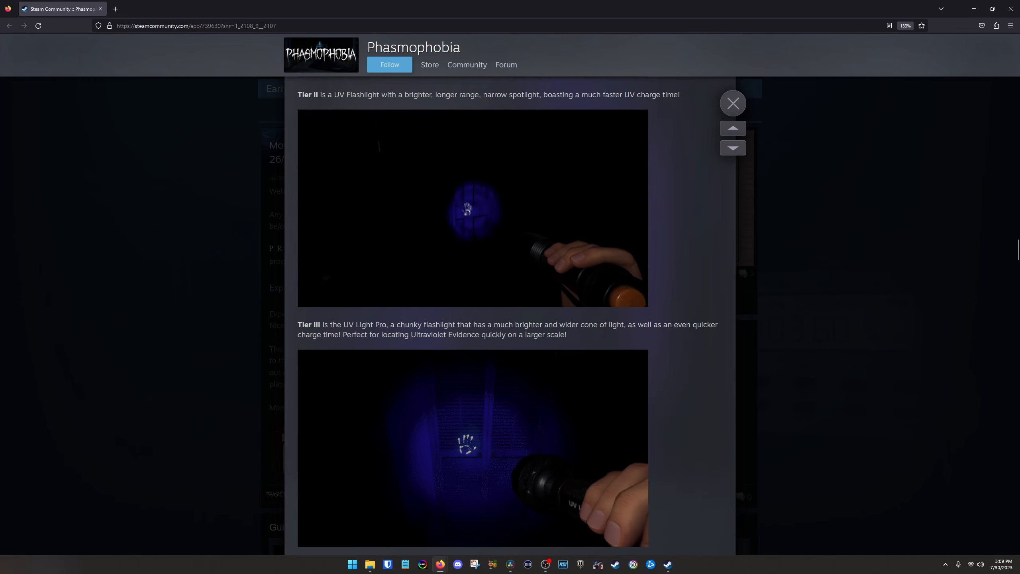
{"action": "scroll", "scroll_direction": "down", "scroll_amount": 3}
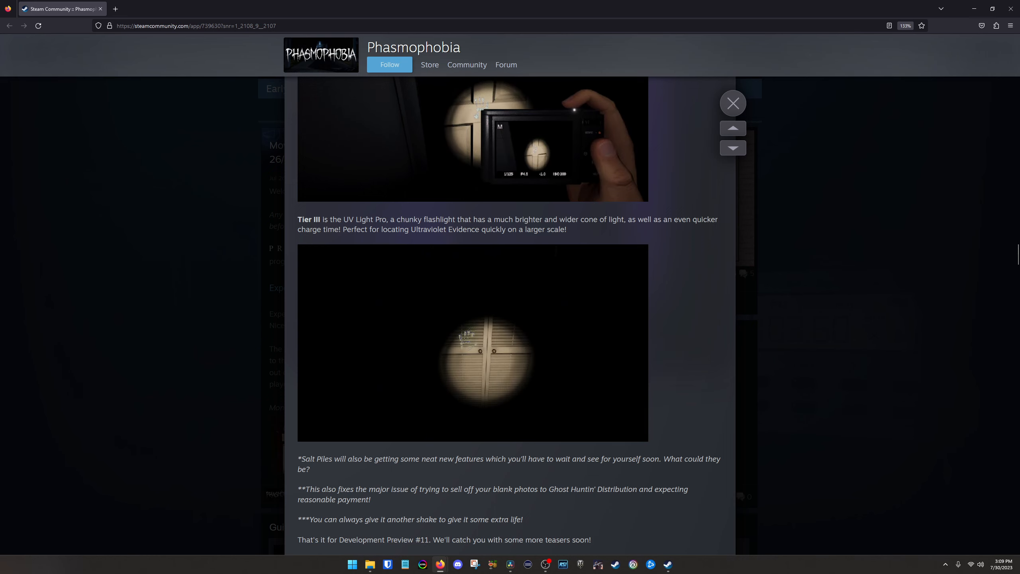
{"action": "scroll", "scroll_direction": "down", "scroll_amount": 3}
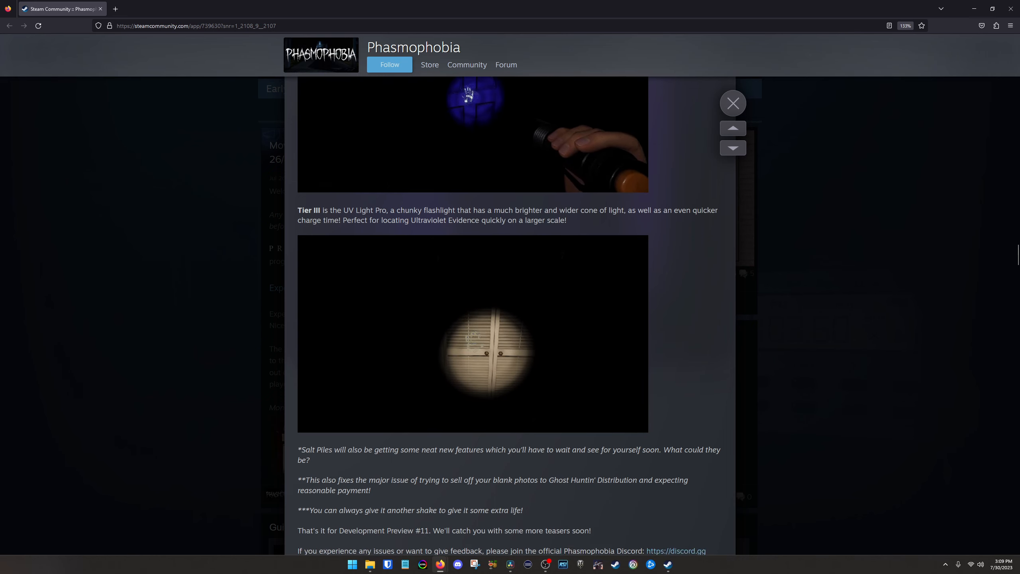
{"action": "scroll", "scroll_direction": "down", "scroll_amount": 3}
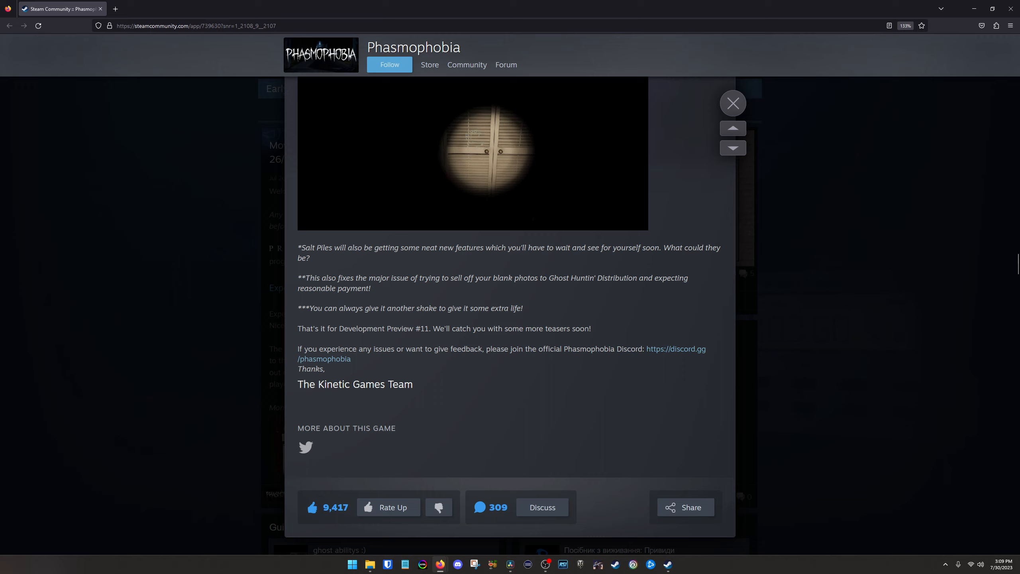
{"action": "left_click", "coordinate": [733, 148]}
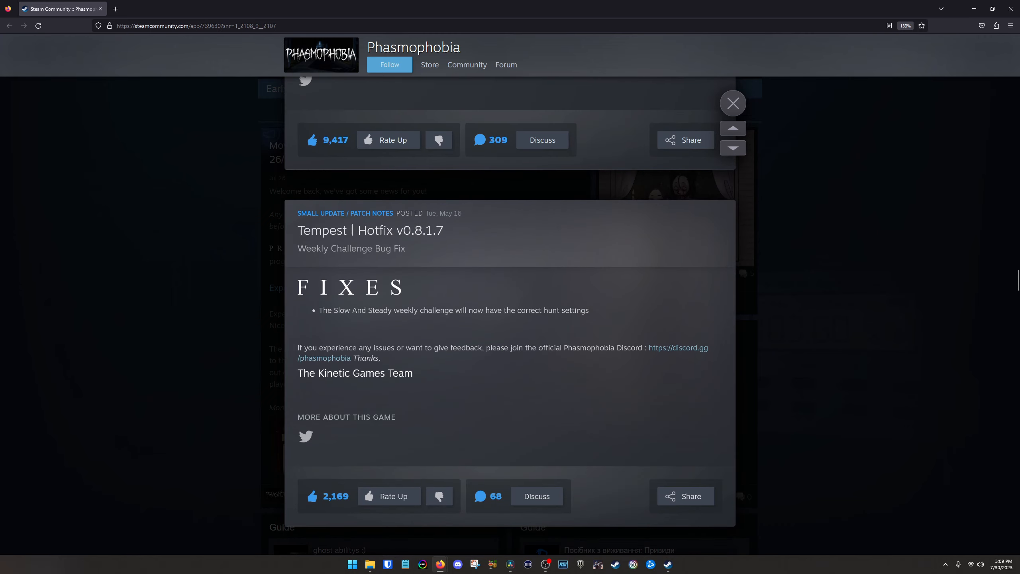
- Jump to Development Preview #10 and read past the D.O.T.S. Projector tiers to EMF Reader Tier I
{"action": "left_click", "coordinate": [733, 129]}
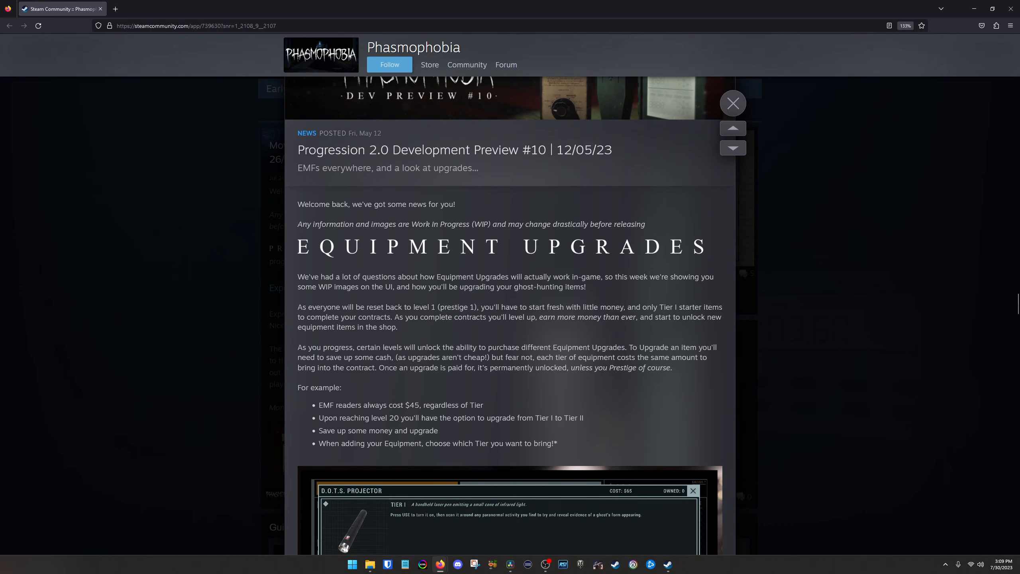
{"action": "scroll", "scroll_direction": "down", "scroll_amount": 3}
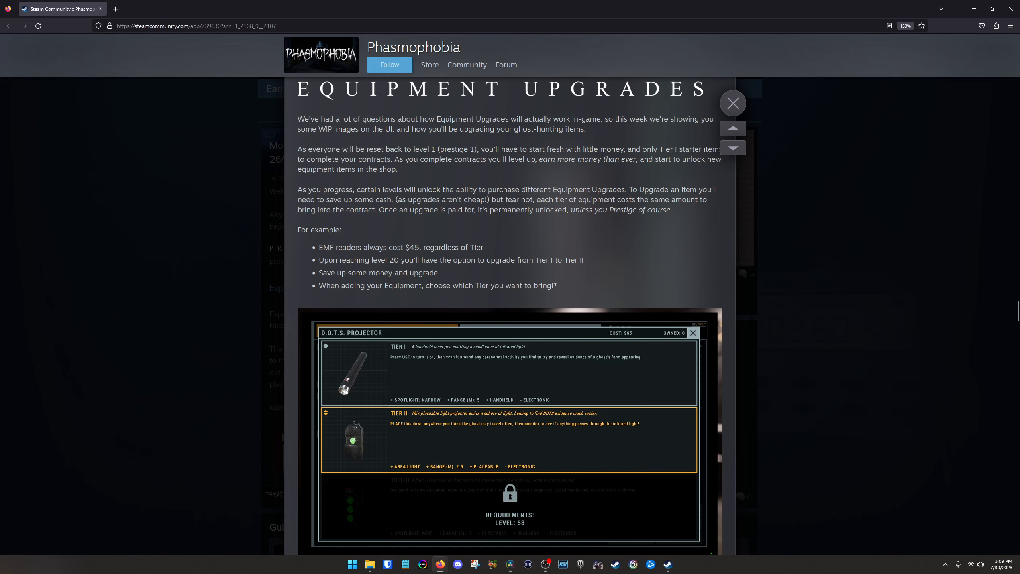
{"action": "scroll", "scroll_direction": "down", "scroll_amount": 3}
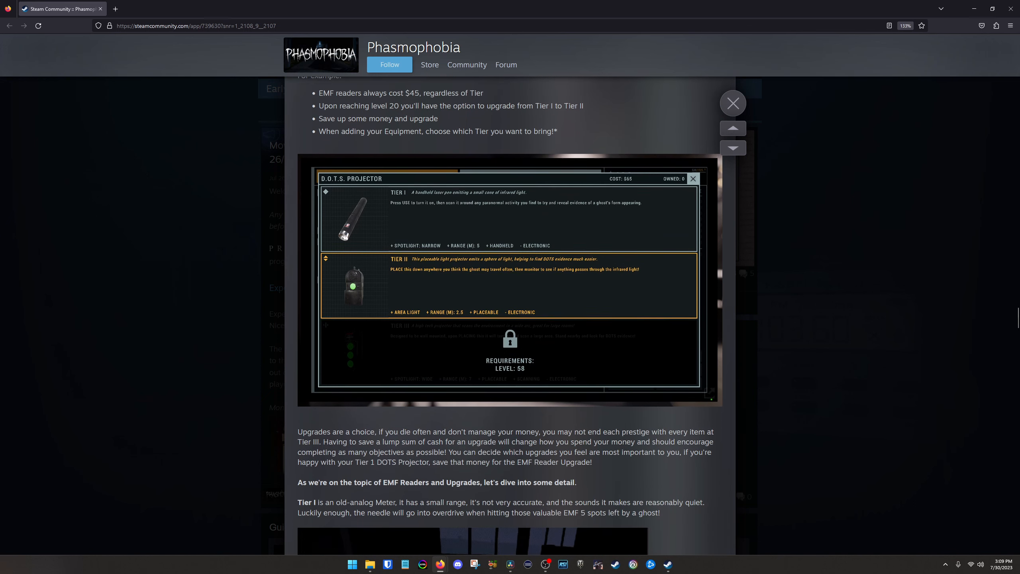
{"action": "scroll", "scroll_direction": "up", "scroll_amount": 3}
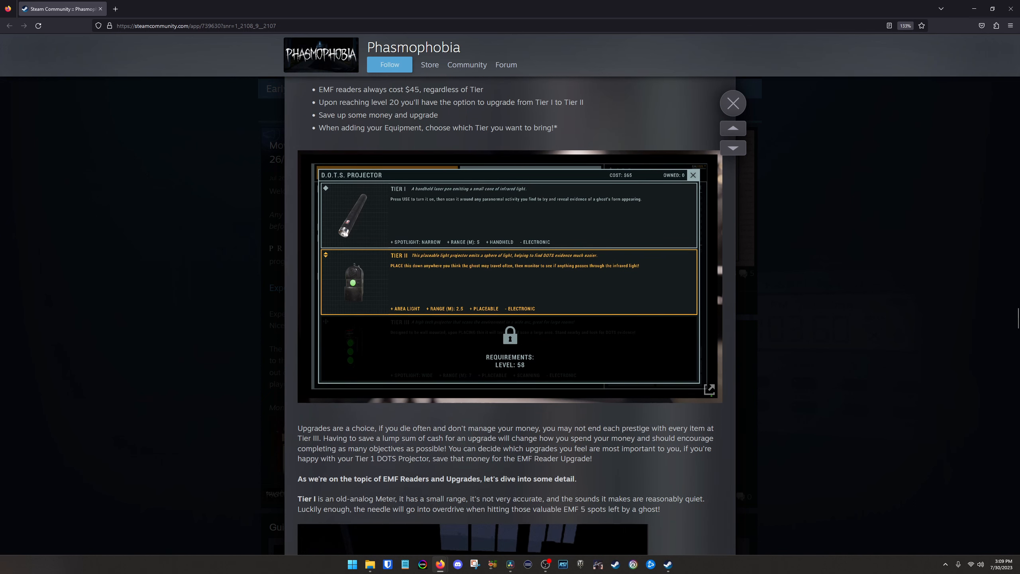
{"action": "scroll", "scroll_direction": "up", "scroll_amount": 3}
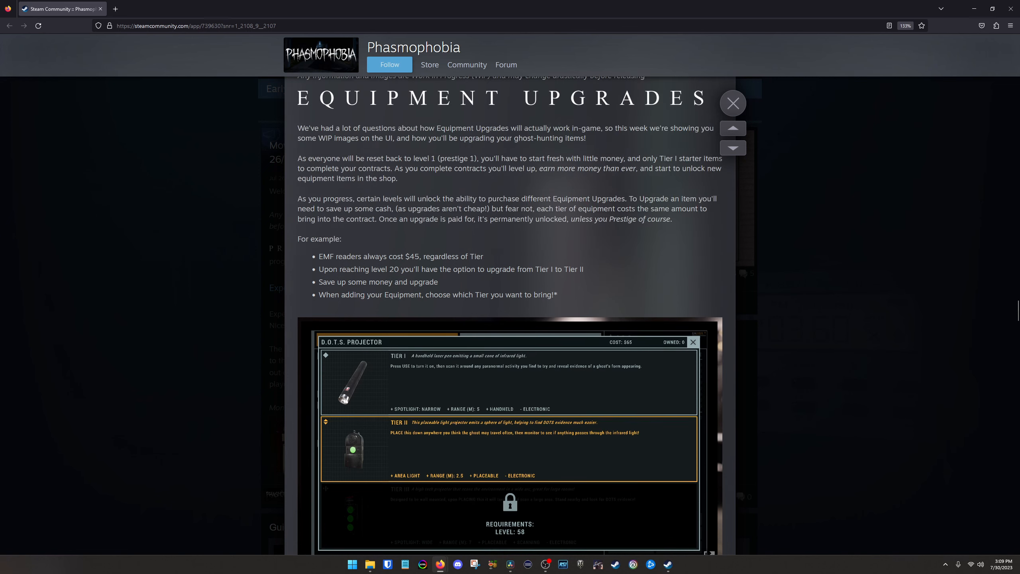
{"action": "scroll", "scroll_direction": "up", "scroll_amount": 3}
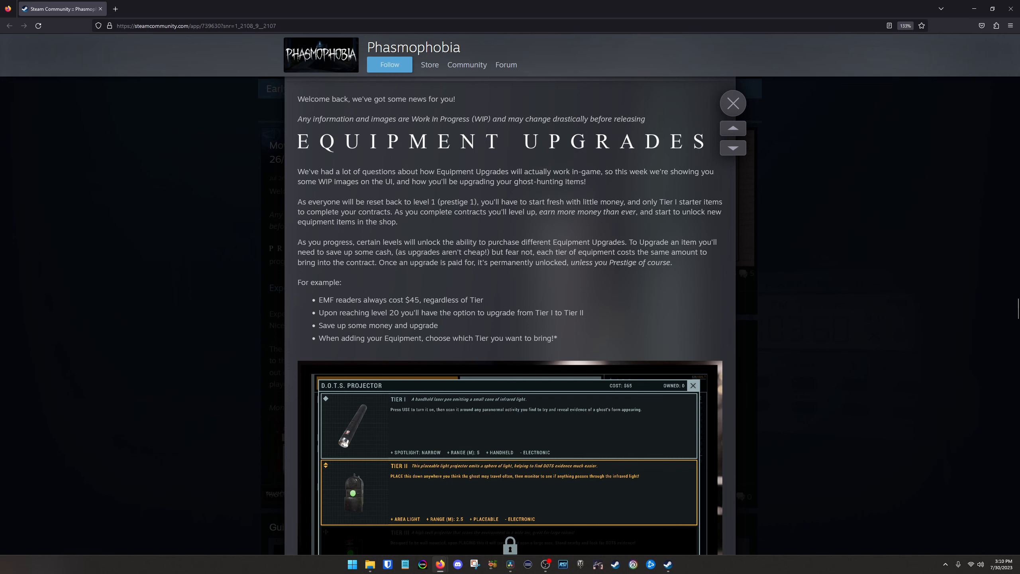
{"action": "scroll", "scroll_direction": "down", "scroll_amount": 3}
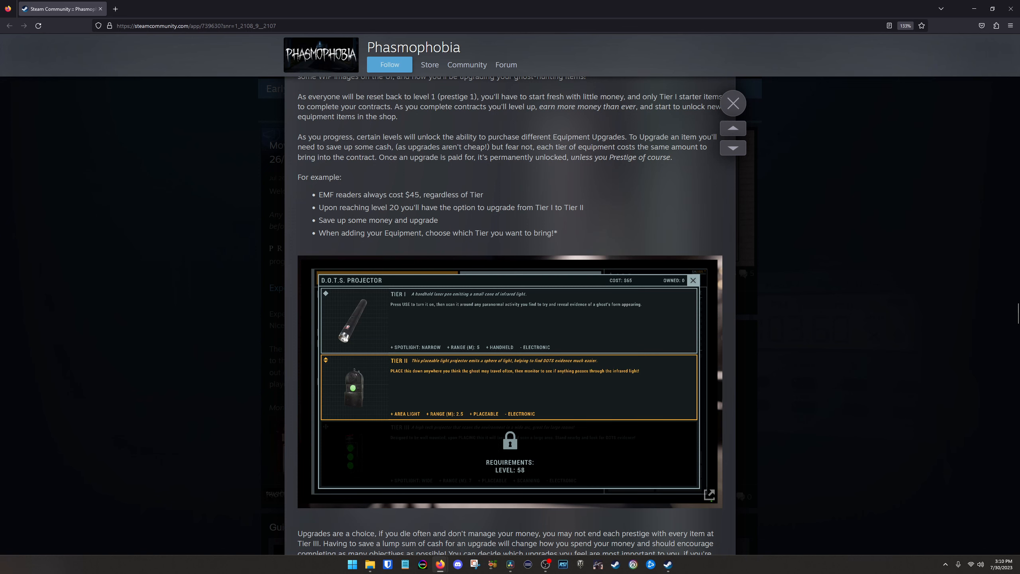
{"action": "scroll", "scroll_direction": "down", "scroll_amount": 3}
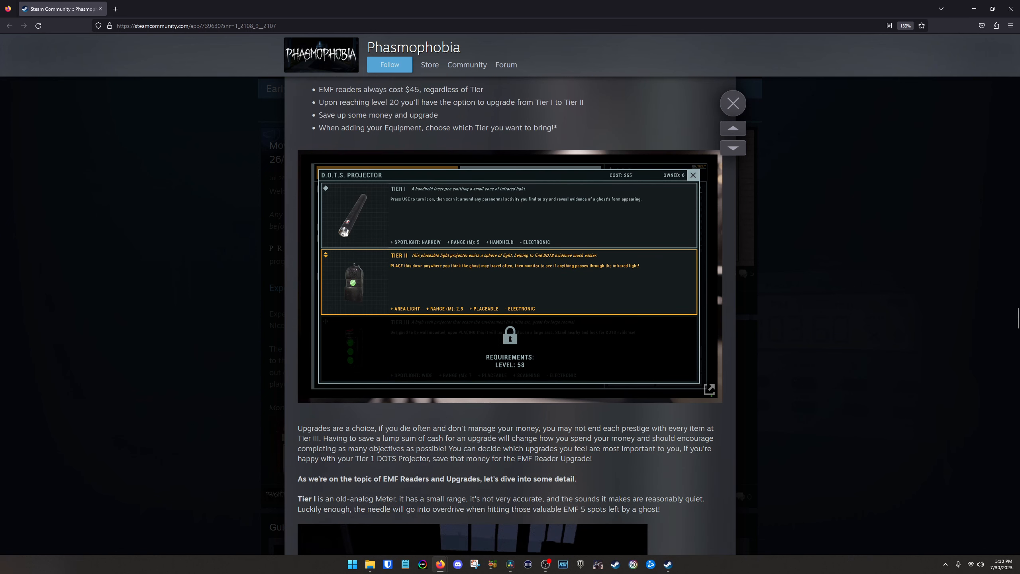
{"action": "scroll", "scroll_direction": "up", "scroll_amount": 3}
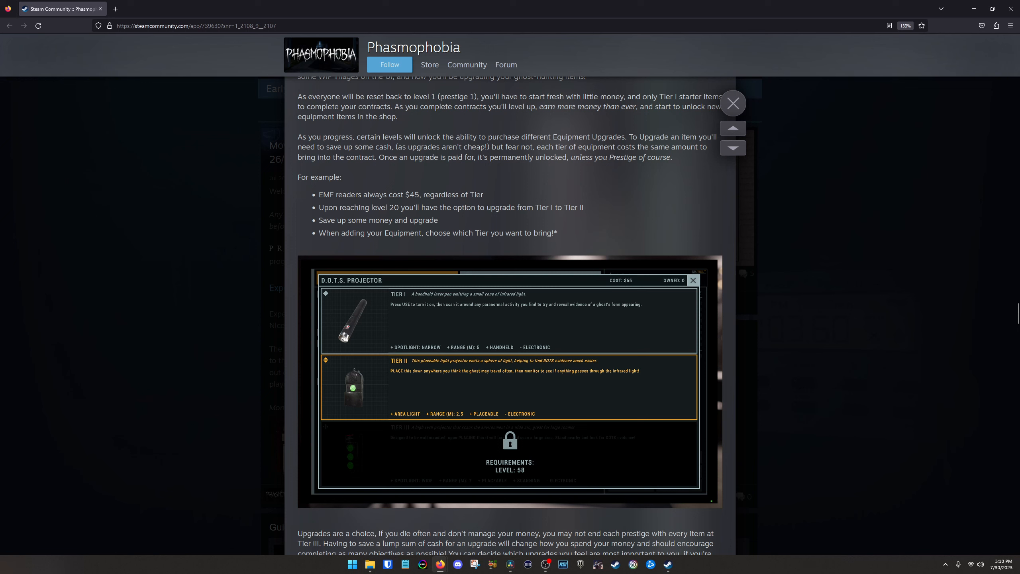
{"action": "scroll", "scroll_direction": "down", "scroll_amount": 3}
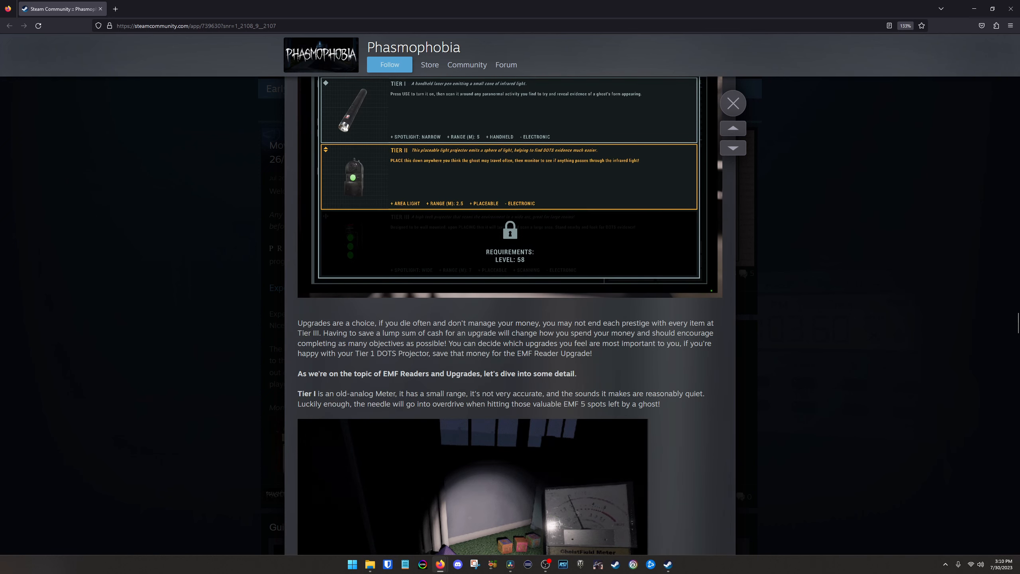
- Read EMF Reader Tiers II and III and the sign-off, reaching the Roadmap Dev Preview #9 header
{"action": "scroll", "scroll_direction": "down", "scroll_amount": 3}
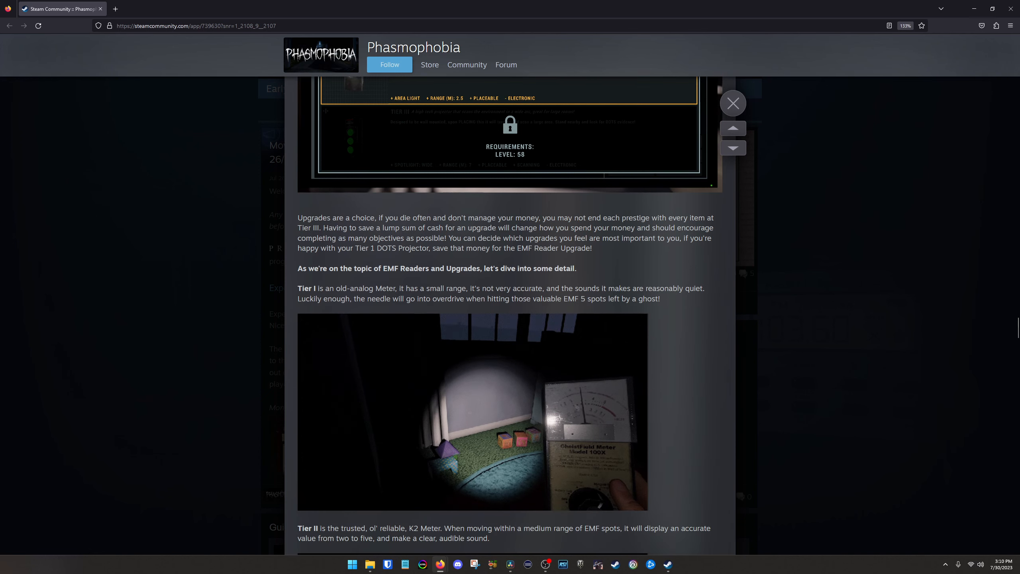
{"action": "scroll", "scroll_direction": "down", "scroll_amount": 3}
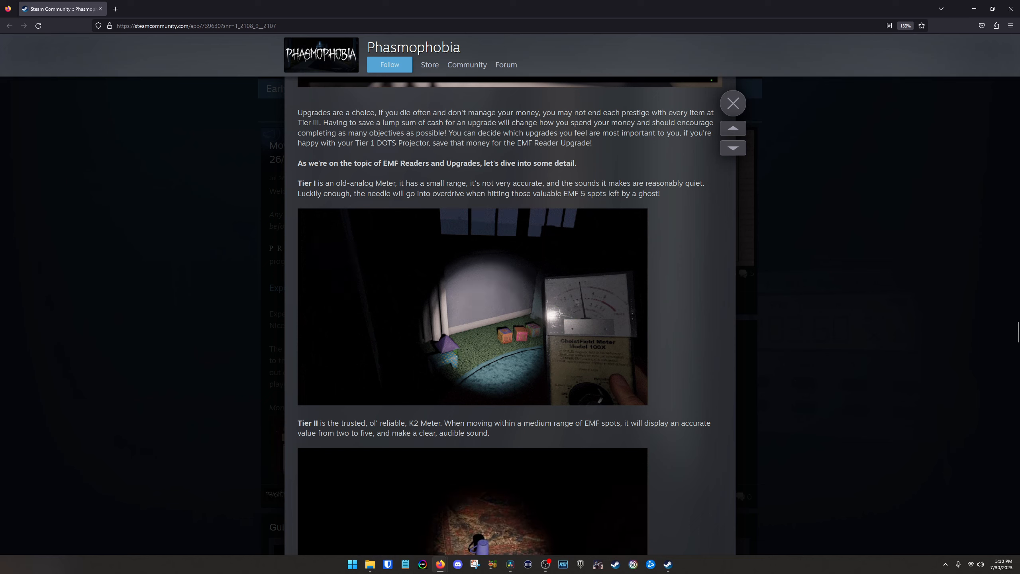
{"action": "scroll", "scroll_direction": "down", "scroll_amount": 3}
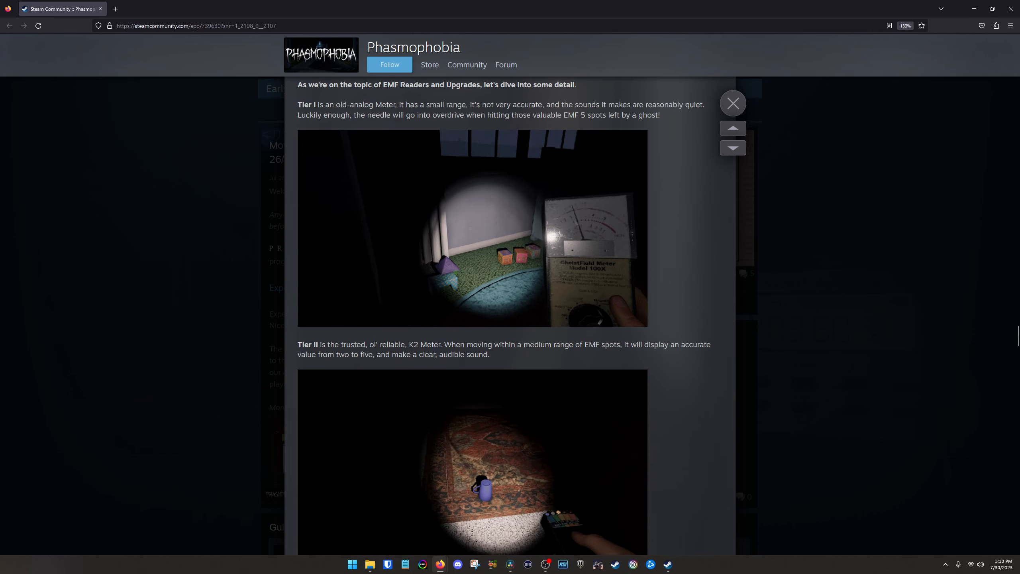
{"action": "scroll", "scroll_direction": "down", "scroll_amount": 3}
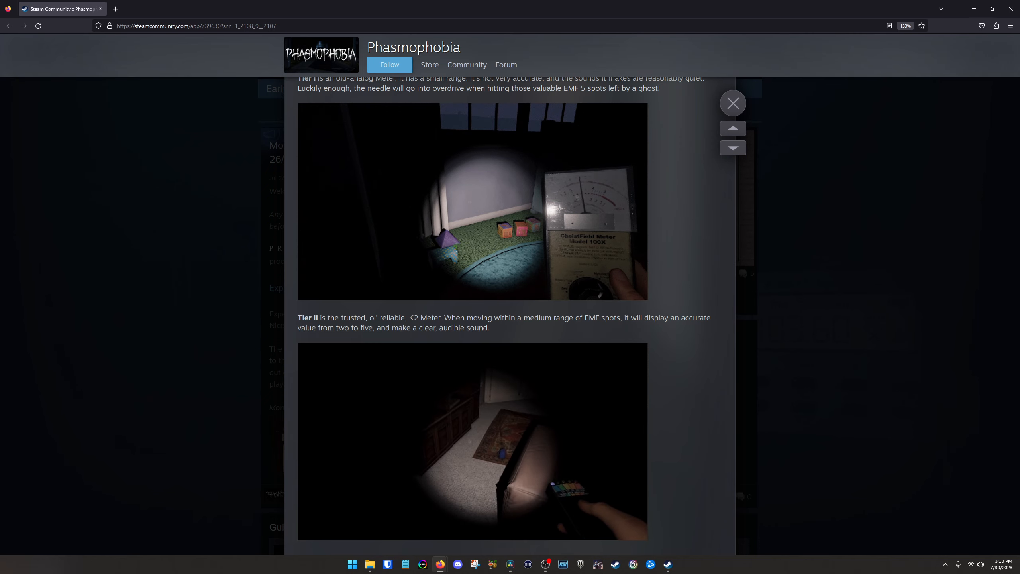
{"action": "scroll", "scroll_direction": "up", "scroll_amount": 3}
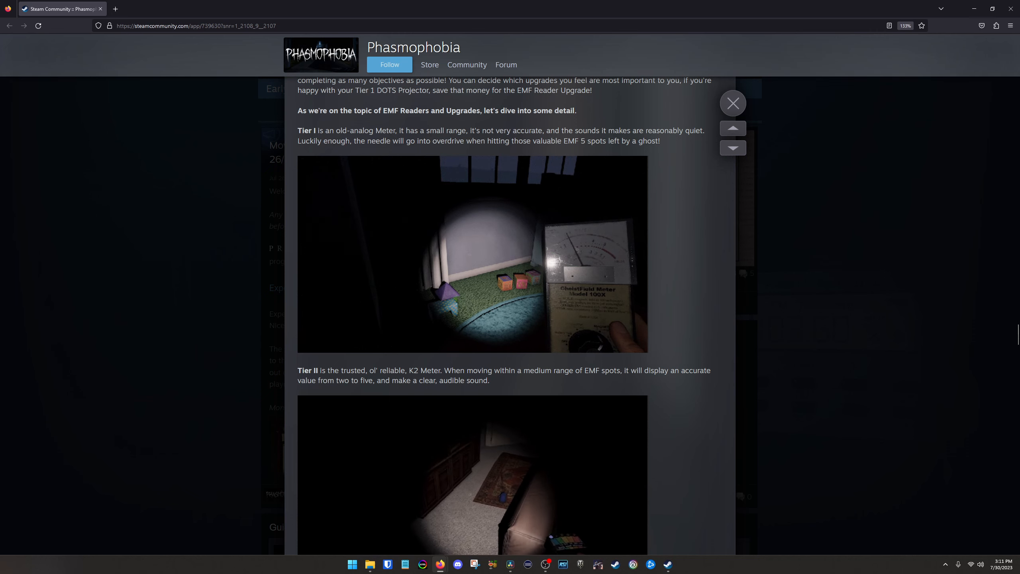
{"action": "scroll", "scroll_direction": "down", "scroll_amount": 3}
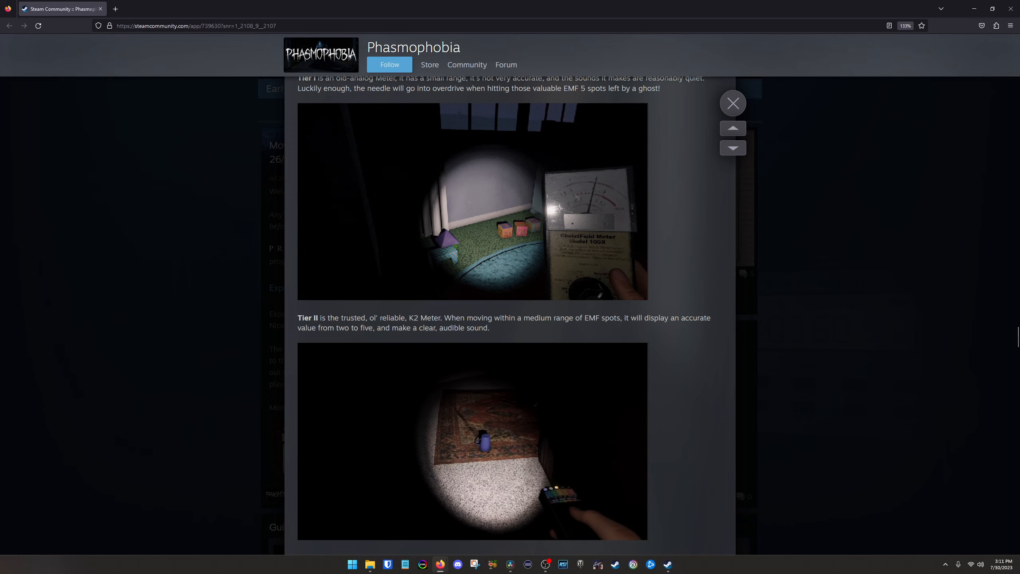
{"action": "scroll", "scroll_direction": "down", "scroll_amount": 3}
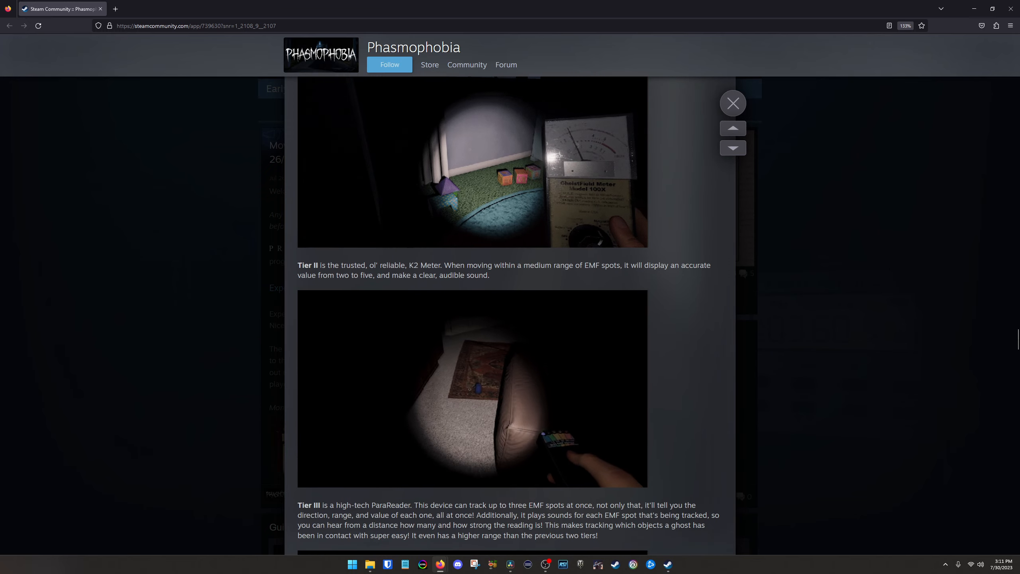
{"action": "scroll", "scroll_direction": "down", "scroll_amount": 3}
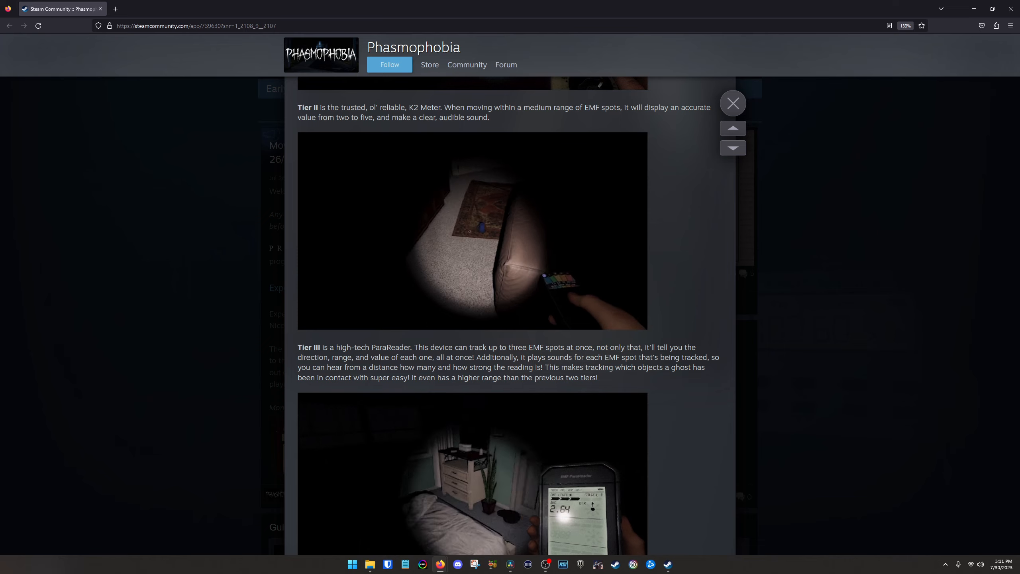
{"action": "scroll", "scroll_direction": "down", "scroll_amount": 3}
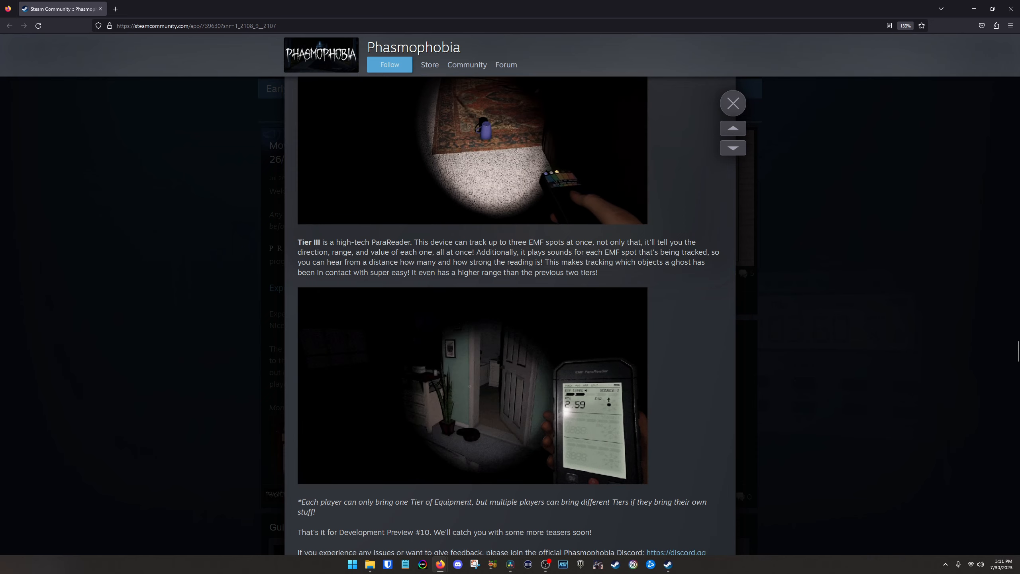
{"action": "scroll", "scroll_direction": "down", "scroll_amount": 3}
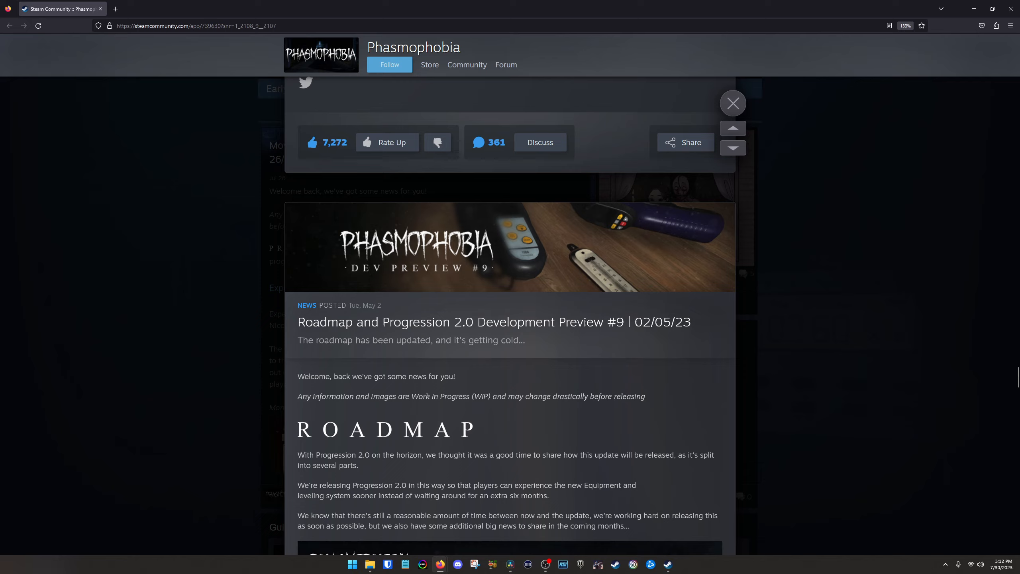
- Read into Freezing Temperatures and enlarge the 2023-onwards roadmap image
{"action": "scroll", "scroll_direction": "down", "scroll_amount": 3}
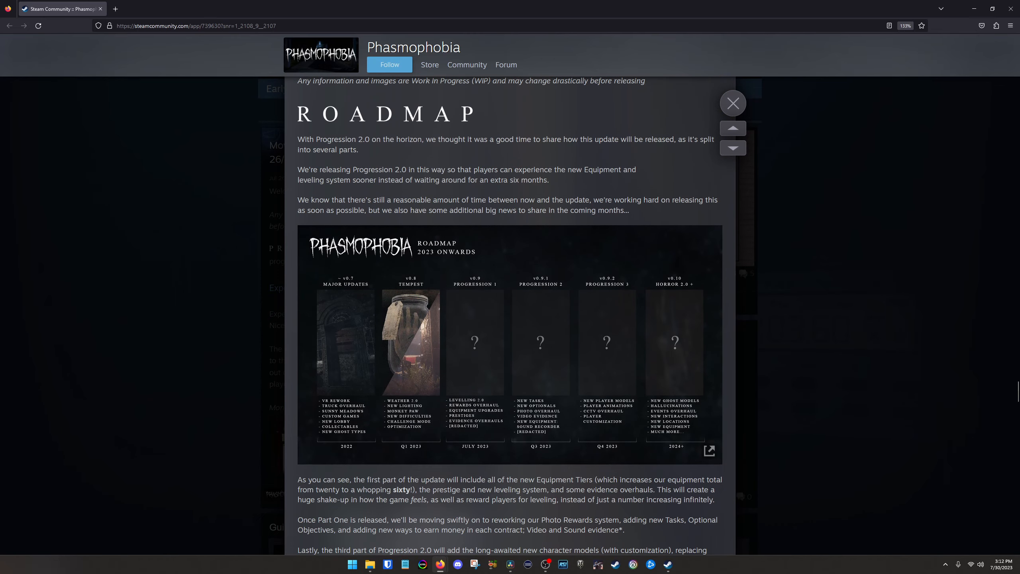
{"action": "scroll", "scroll_direction": "up", "scroll_amount": 3}
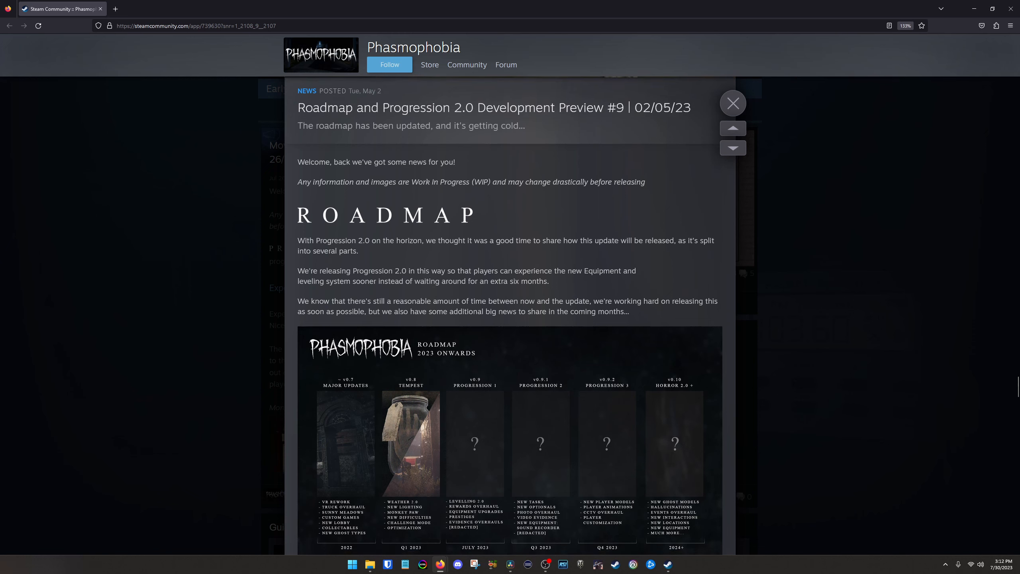
{"action": "scroll", "scroll_direction": "down", "scroll_amount": 3}
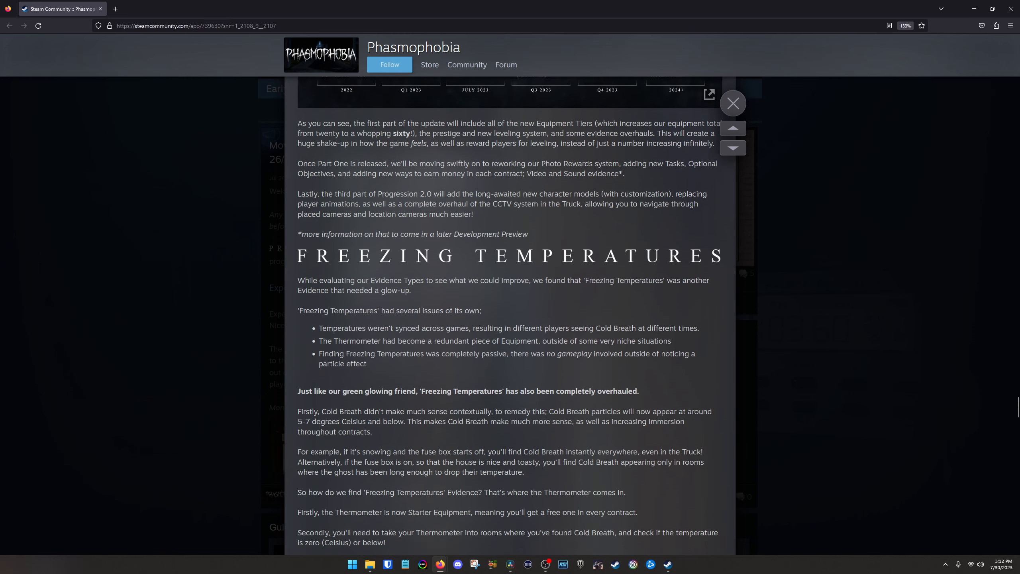
{"action": "left_click", "coordinate": [733, 128]}
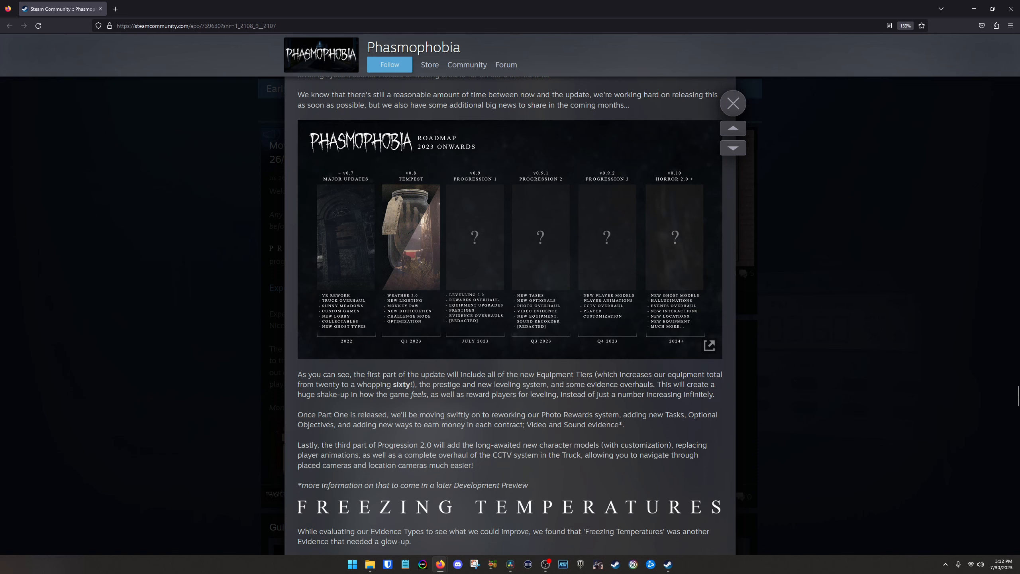
{"action": "left_click", "coordinate": [709, 346]}
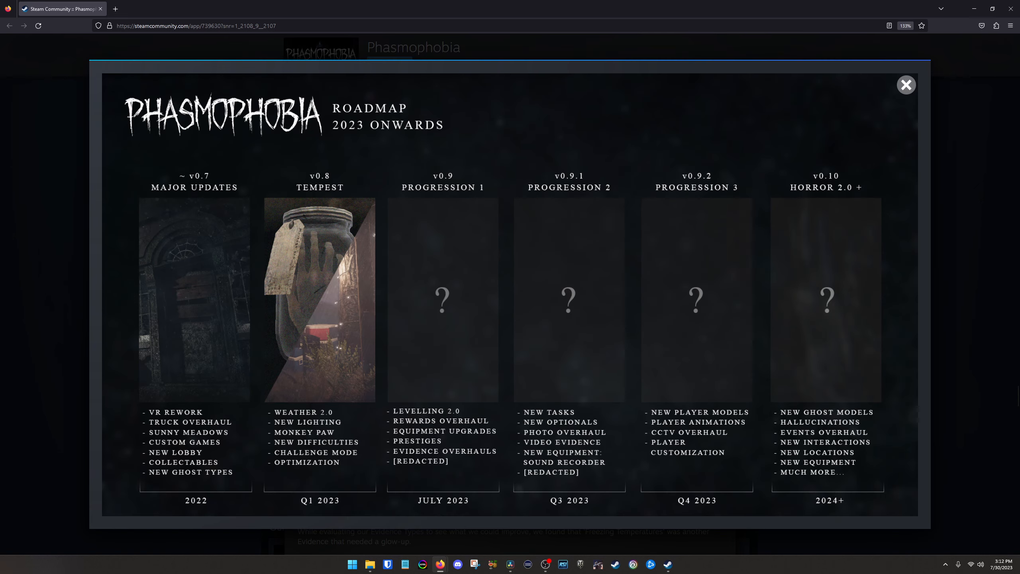